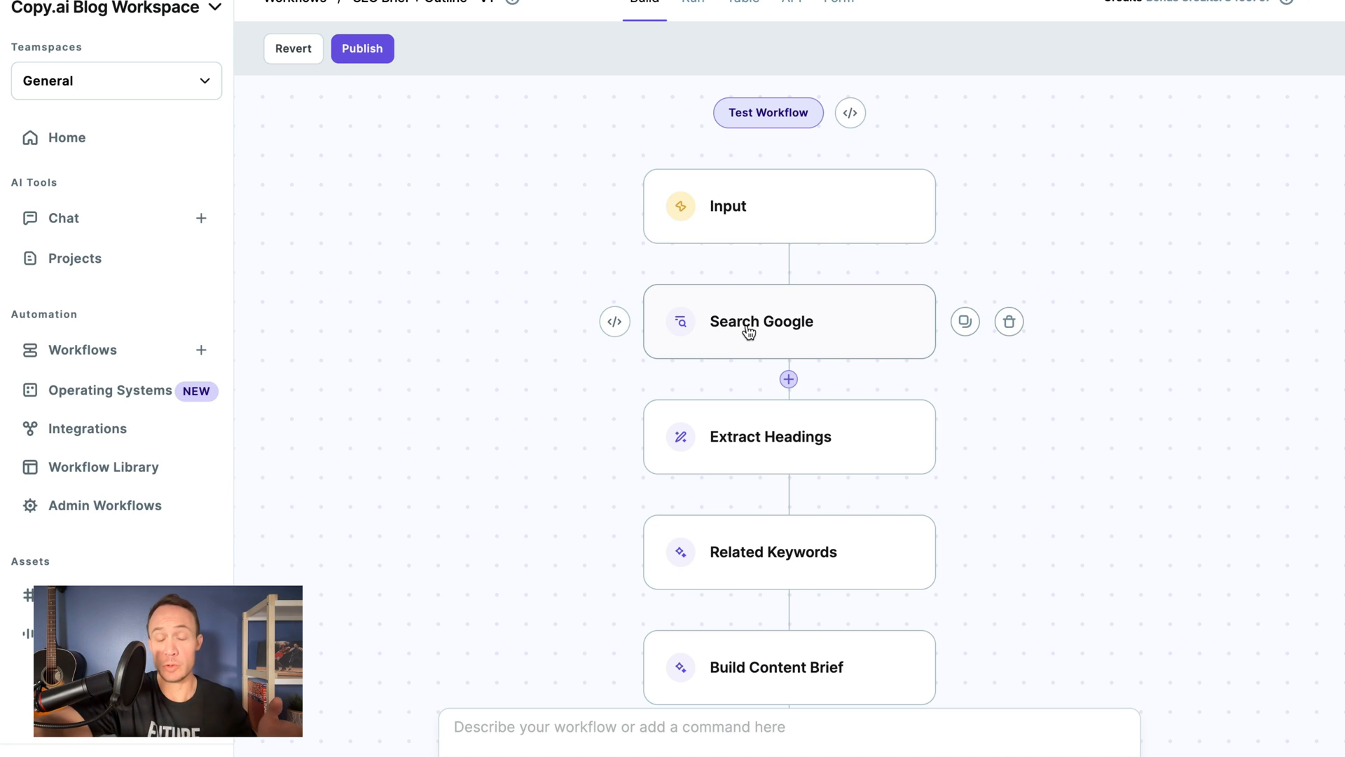
# - Scroll the workflow and bring up the Build Content Brief step's settings panel
pyautogui.scroll(-3)
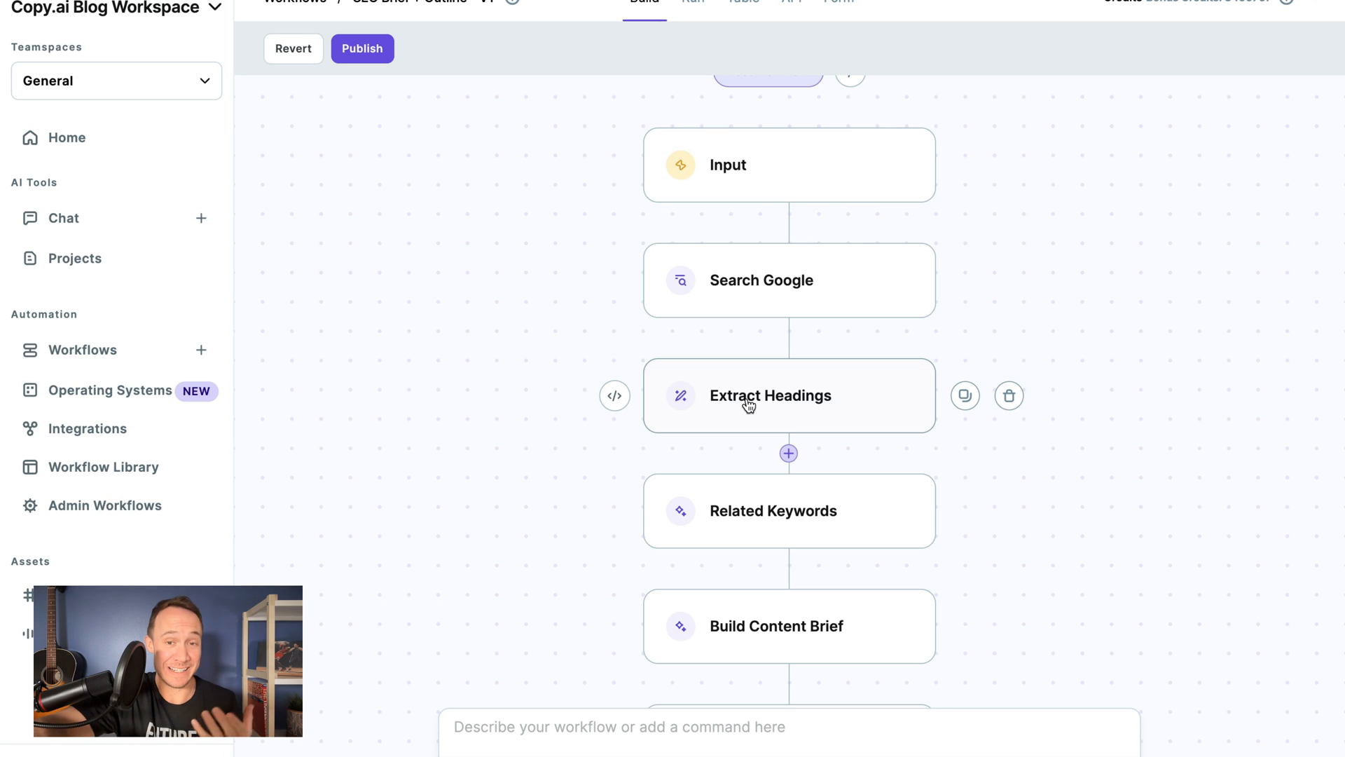
pyautogui.scroll(-3)
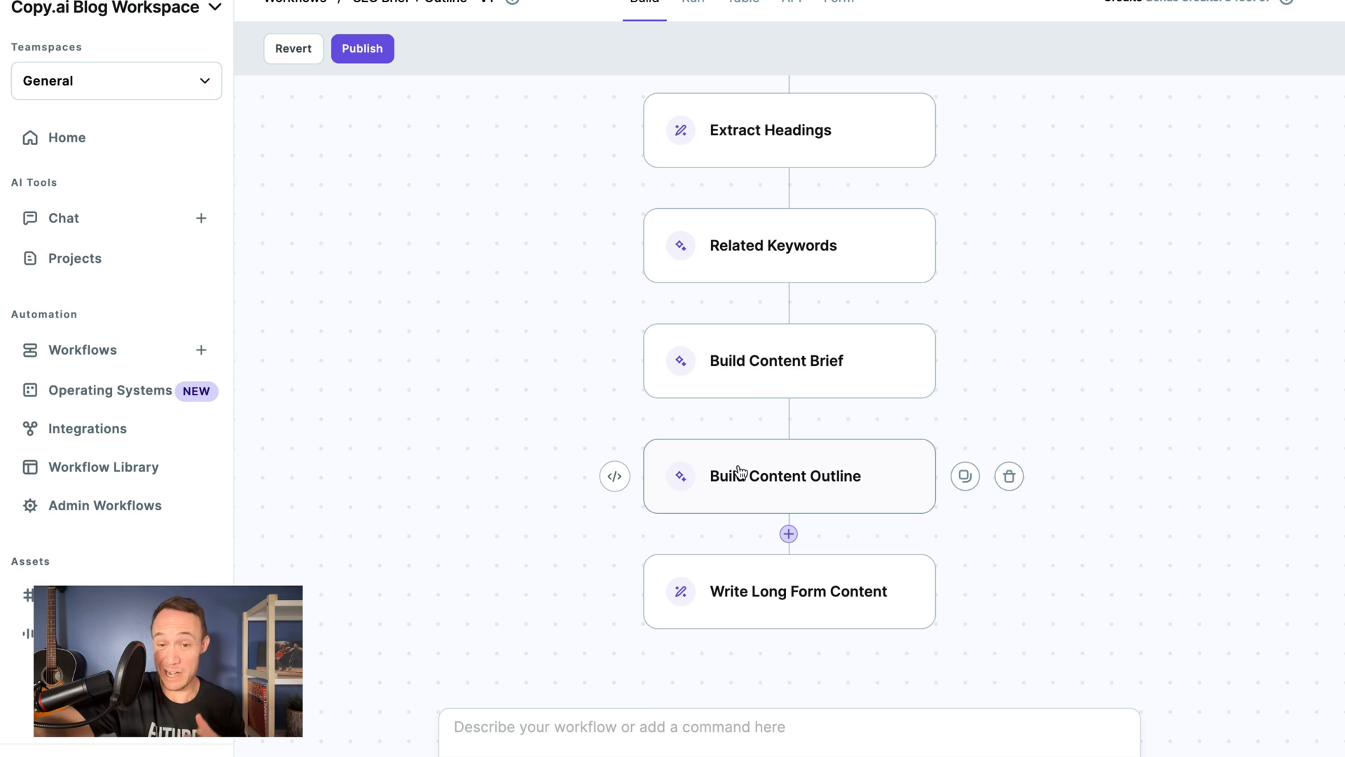
pyautogui.moveTo(789, 362)
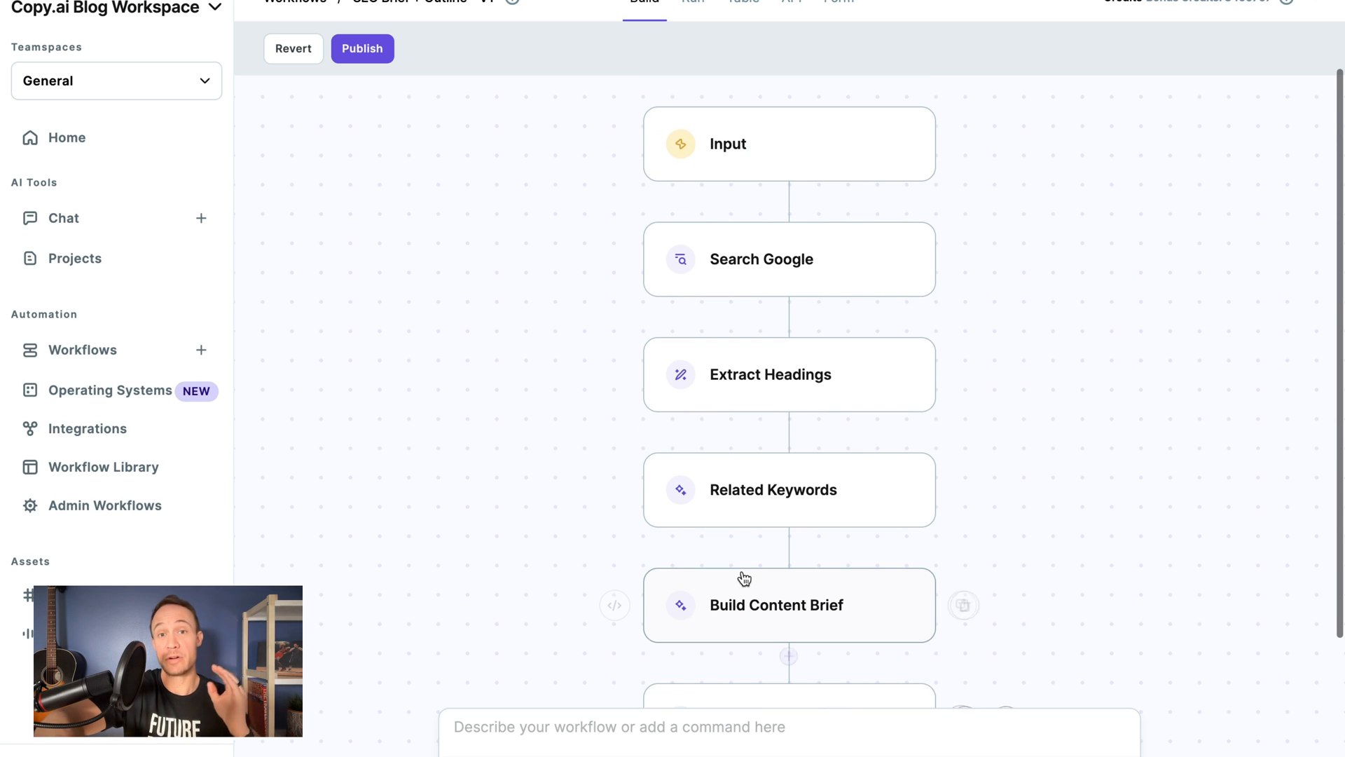
pyautogui.scroll(-3)
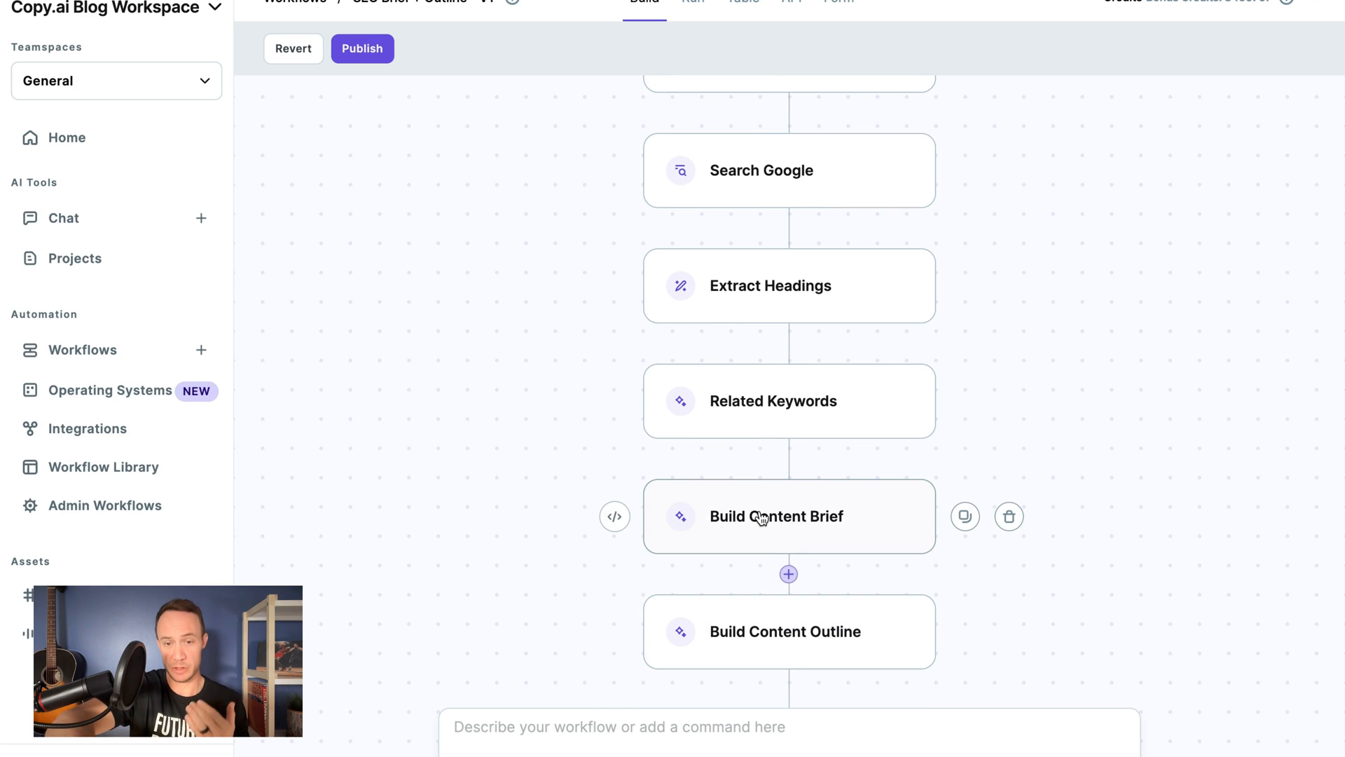
pyautogui.moveTo(757, 625)
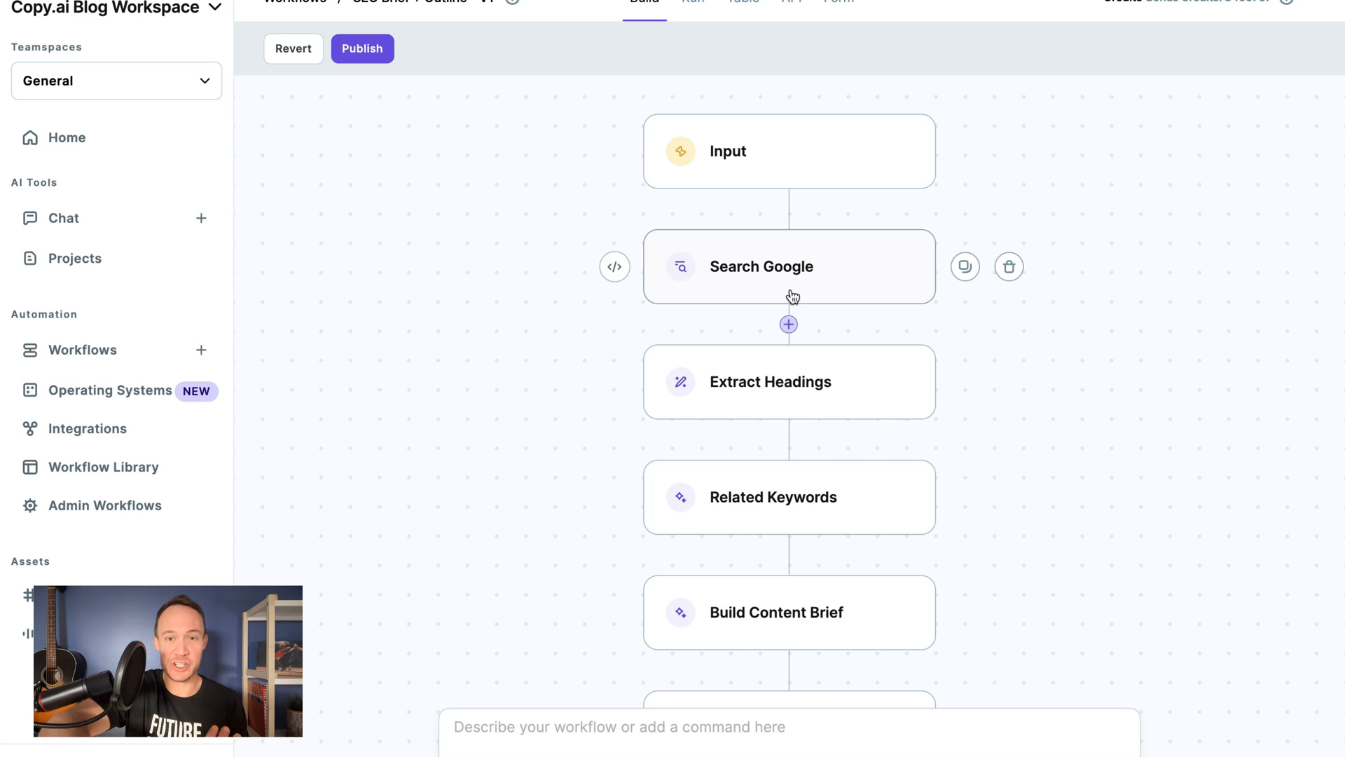
pyautogui.scroll(-3)
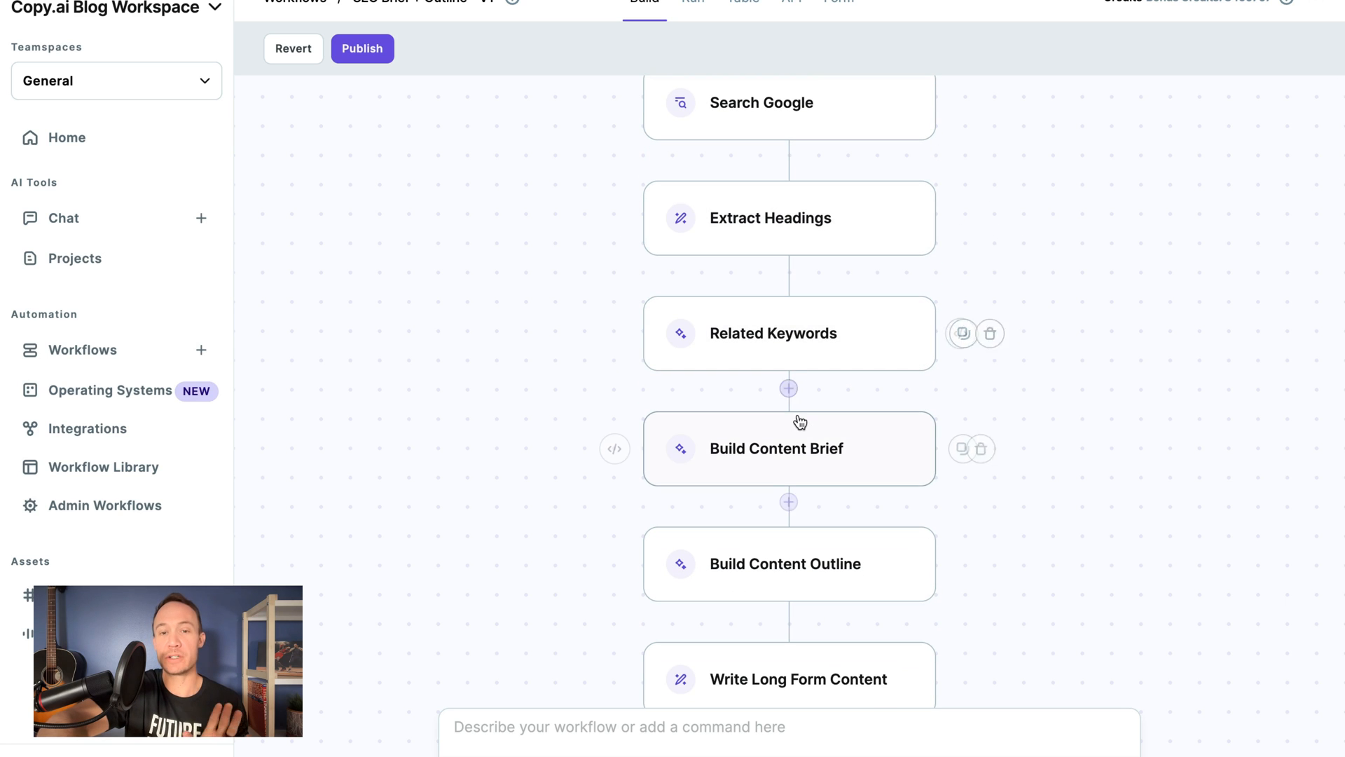
pyautogui.click(776, 448)
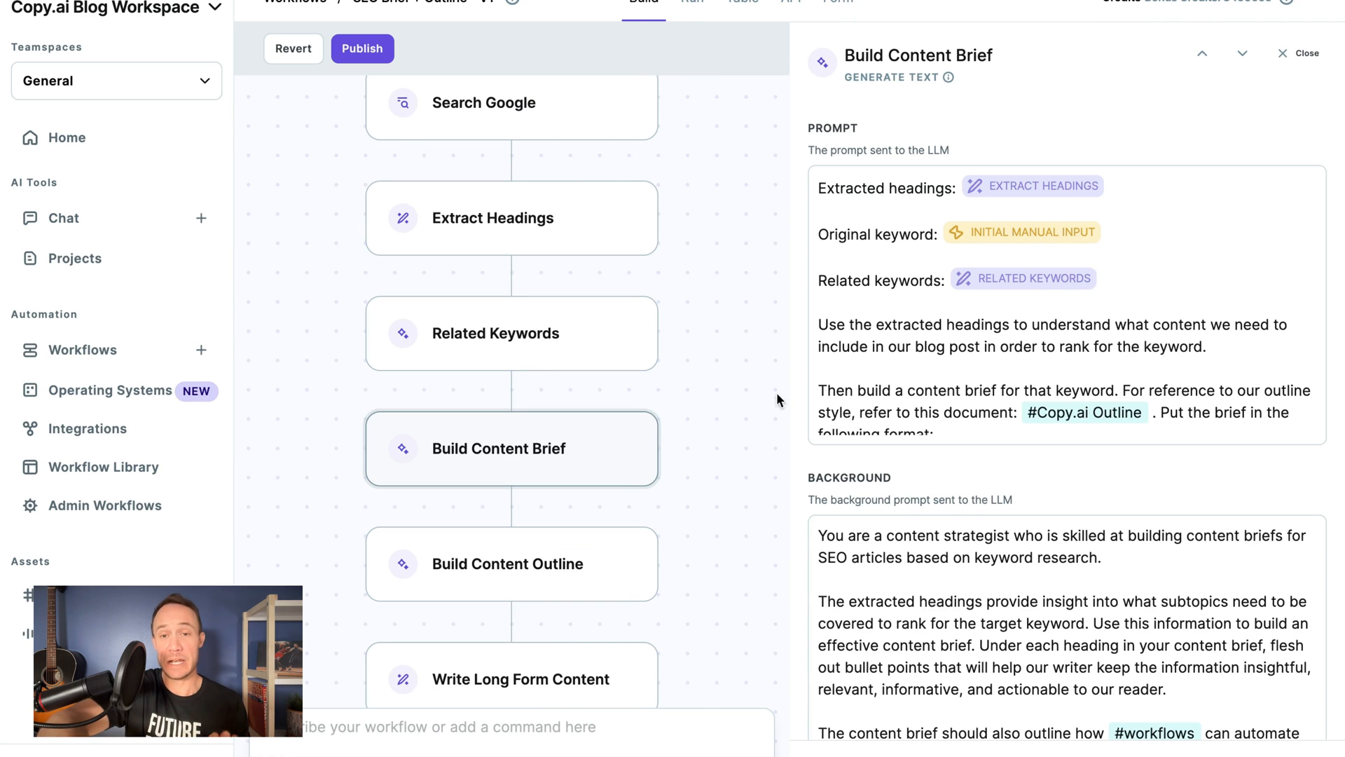
# - Review the step's keyword-combining prompt, content-strategist background and advanced settings
pyautogui.scroll(-3)
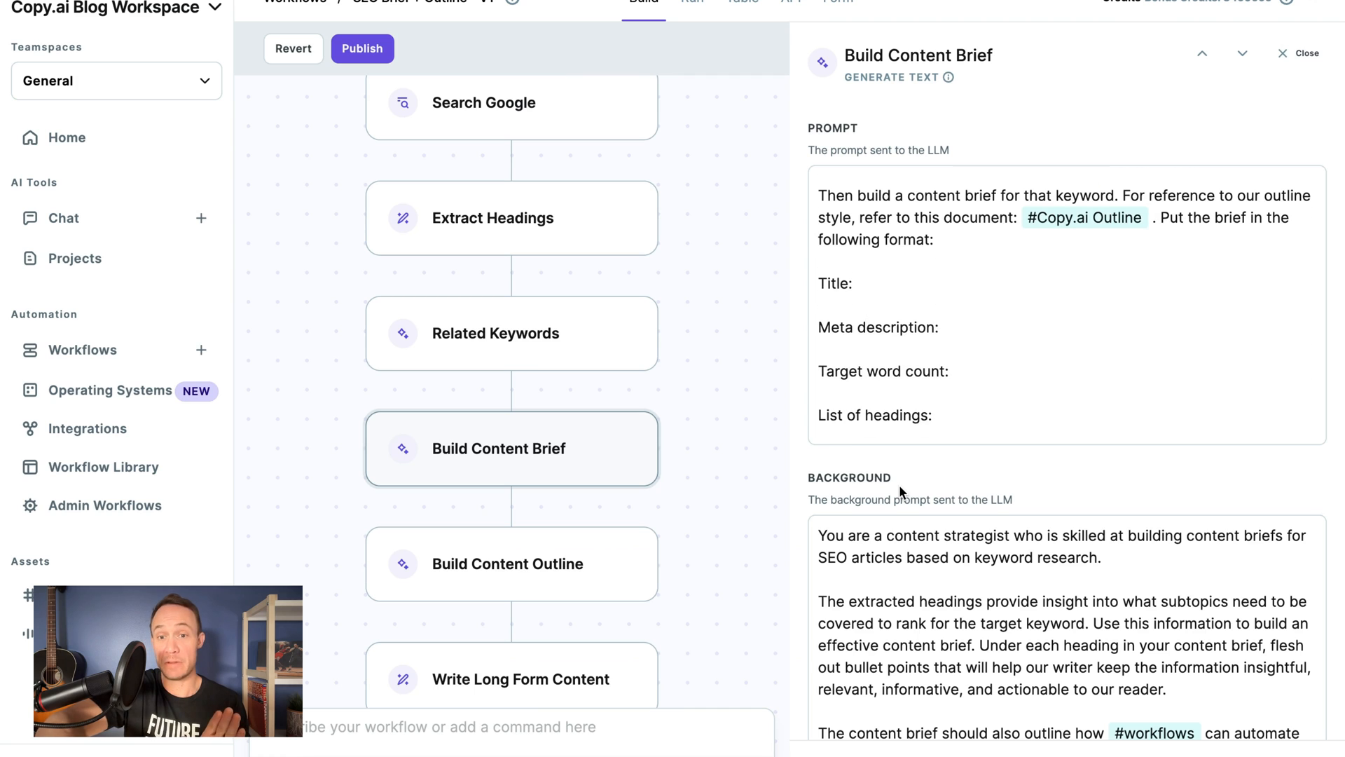
pyautogui.scroll(-3)
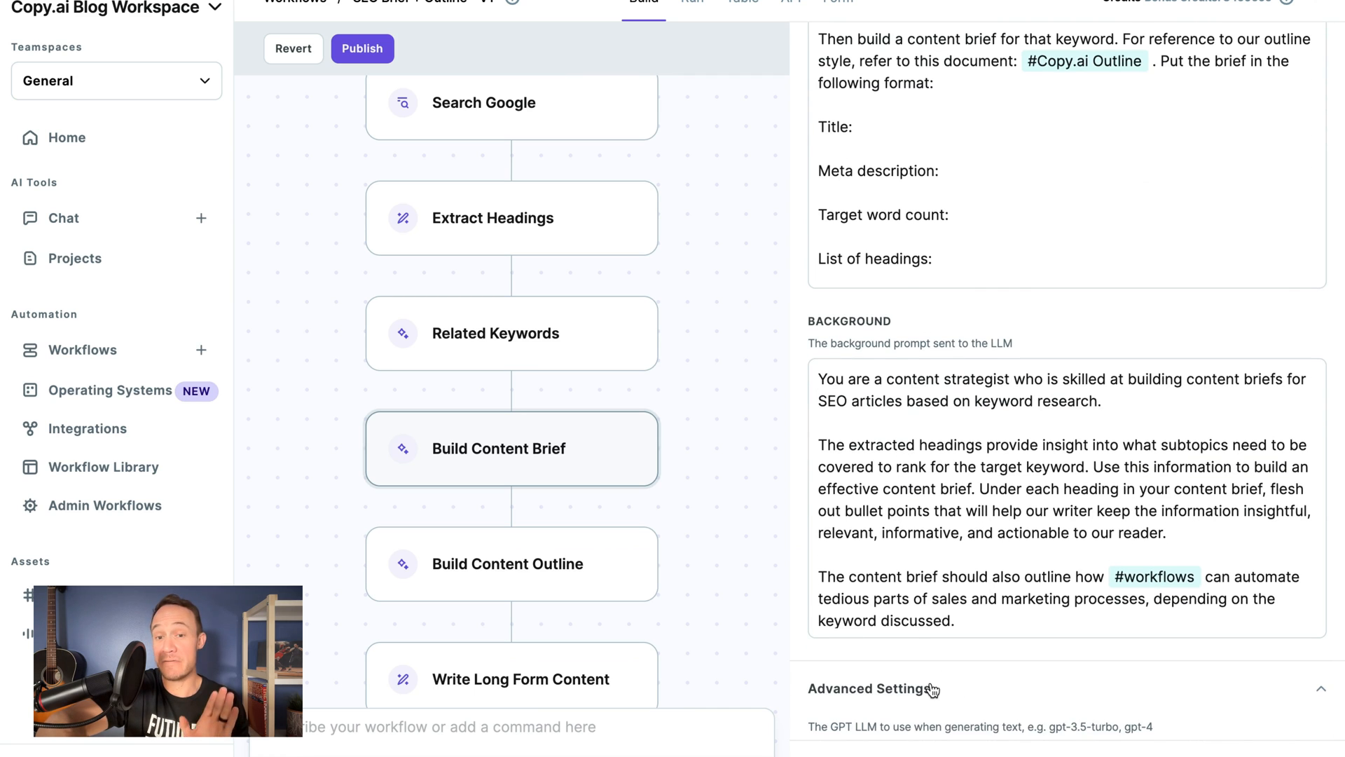
pyautogui.scroll(-3)
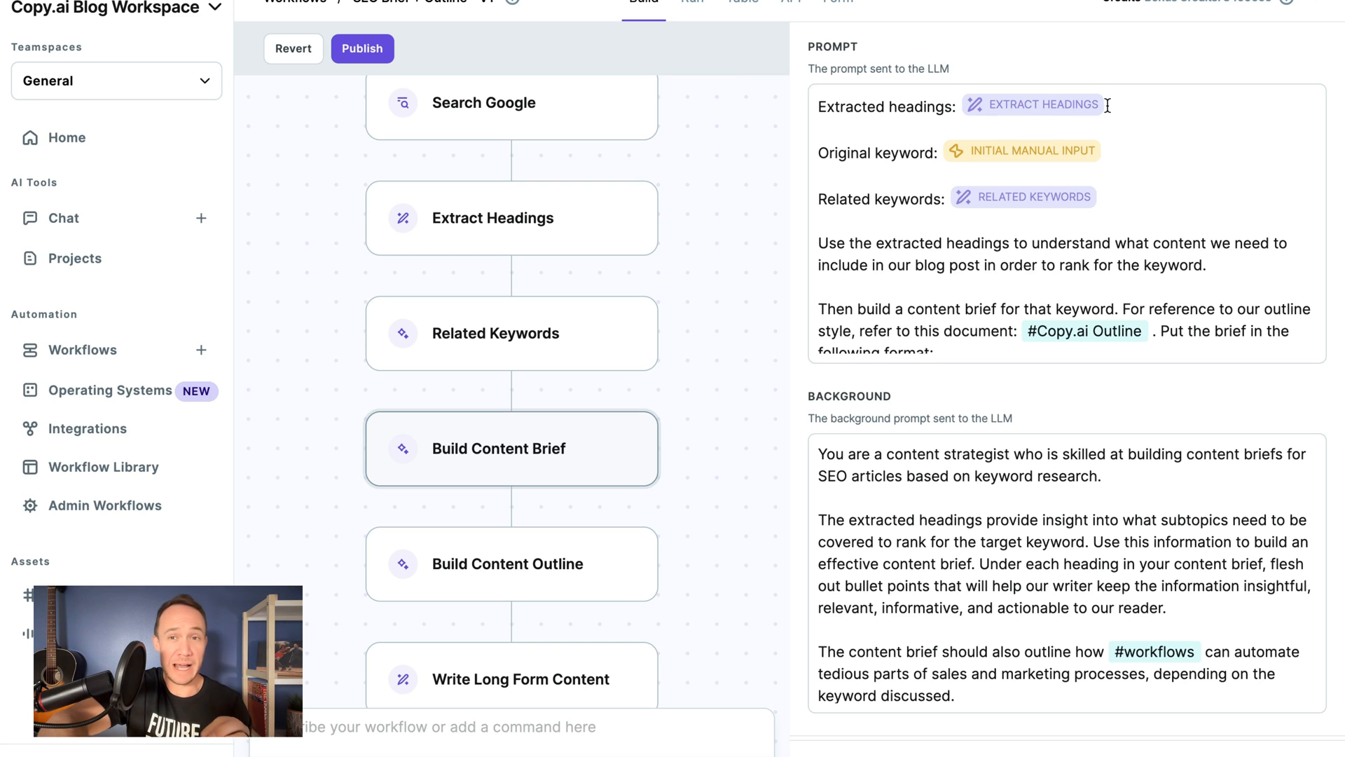
pyautogui.moveTo(1038, 118)
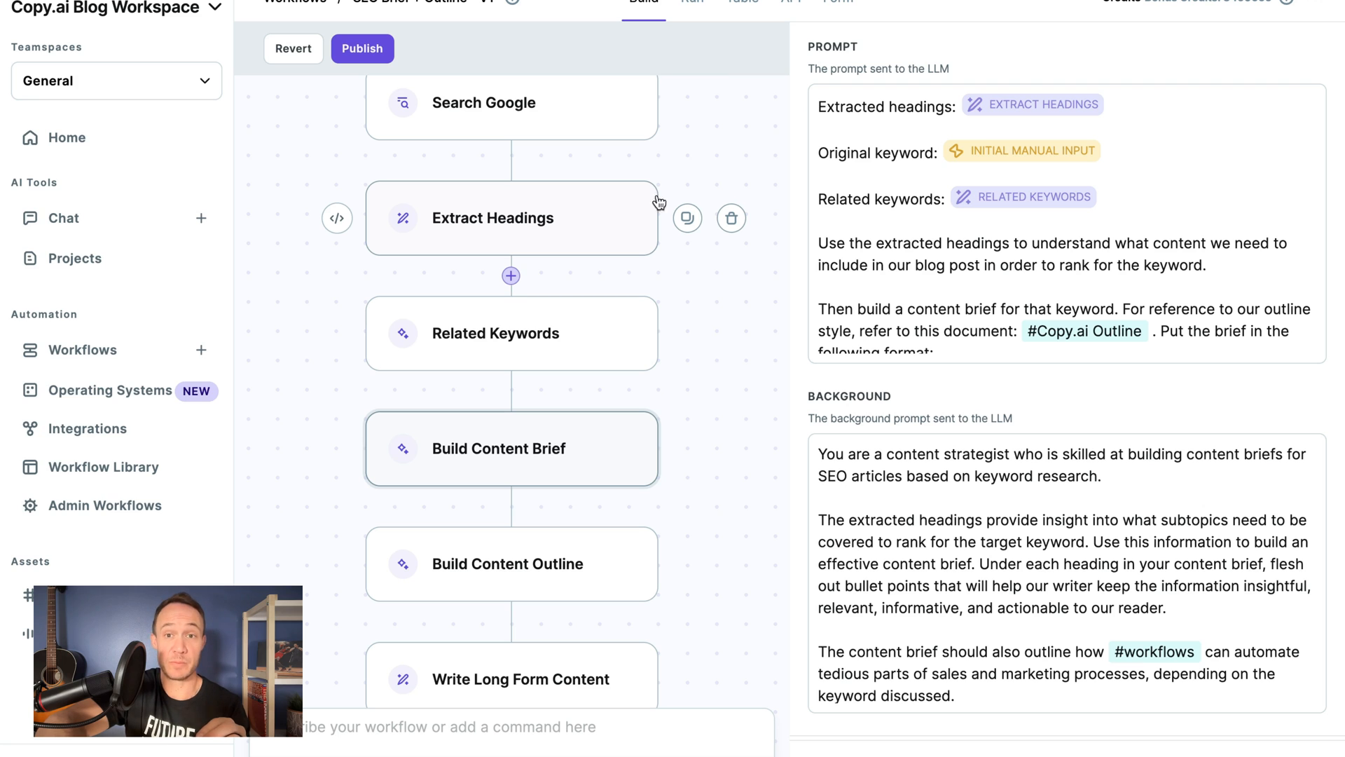
pyautogui.moveTo(616, 208)
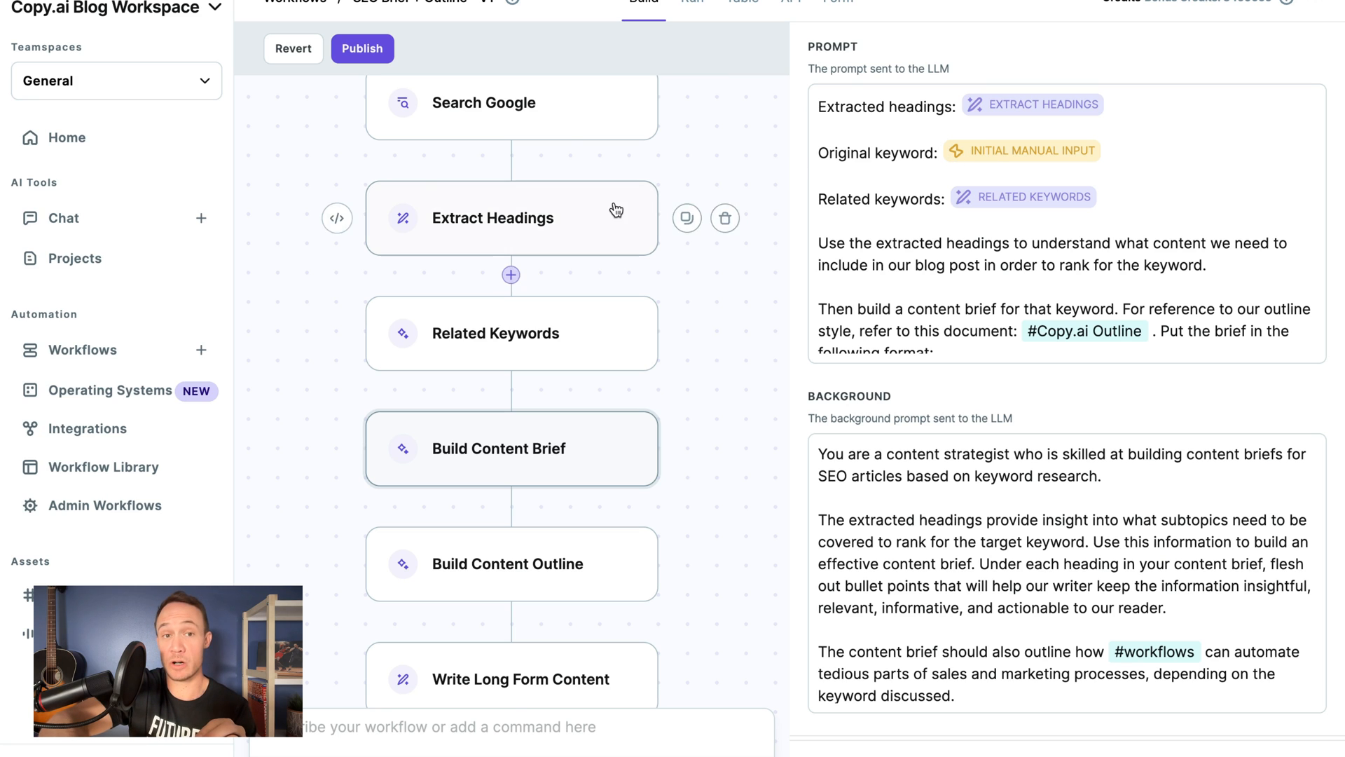
pyautogui.scroll(-3)
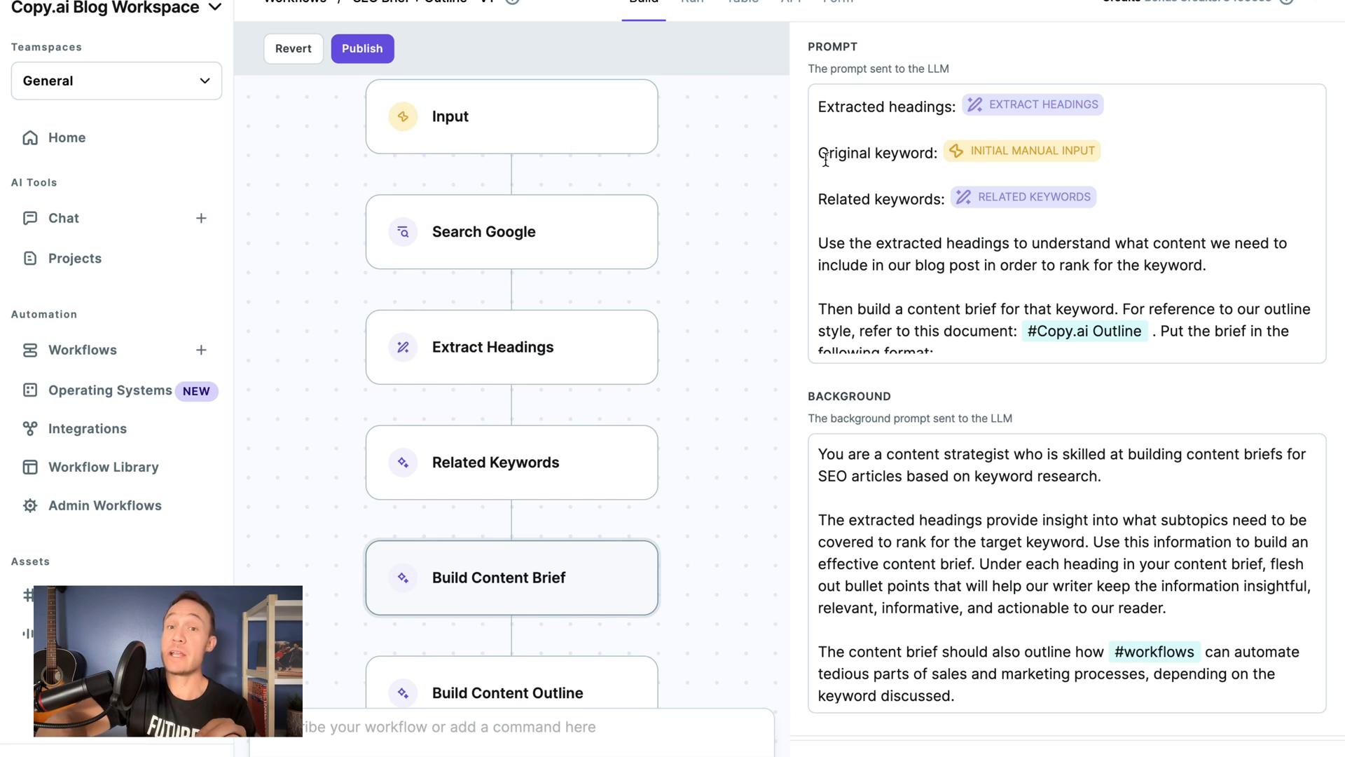
pyautogui.scroll(-3)
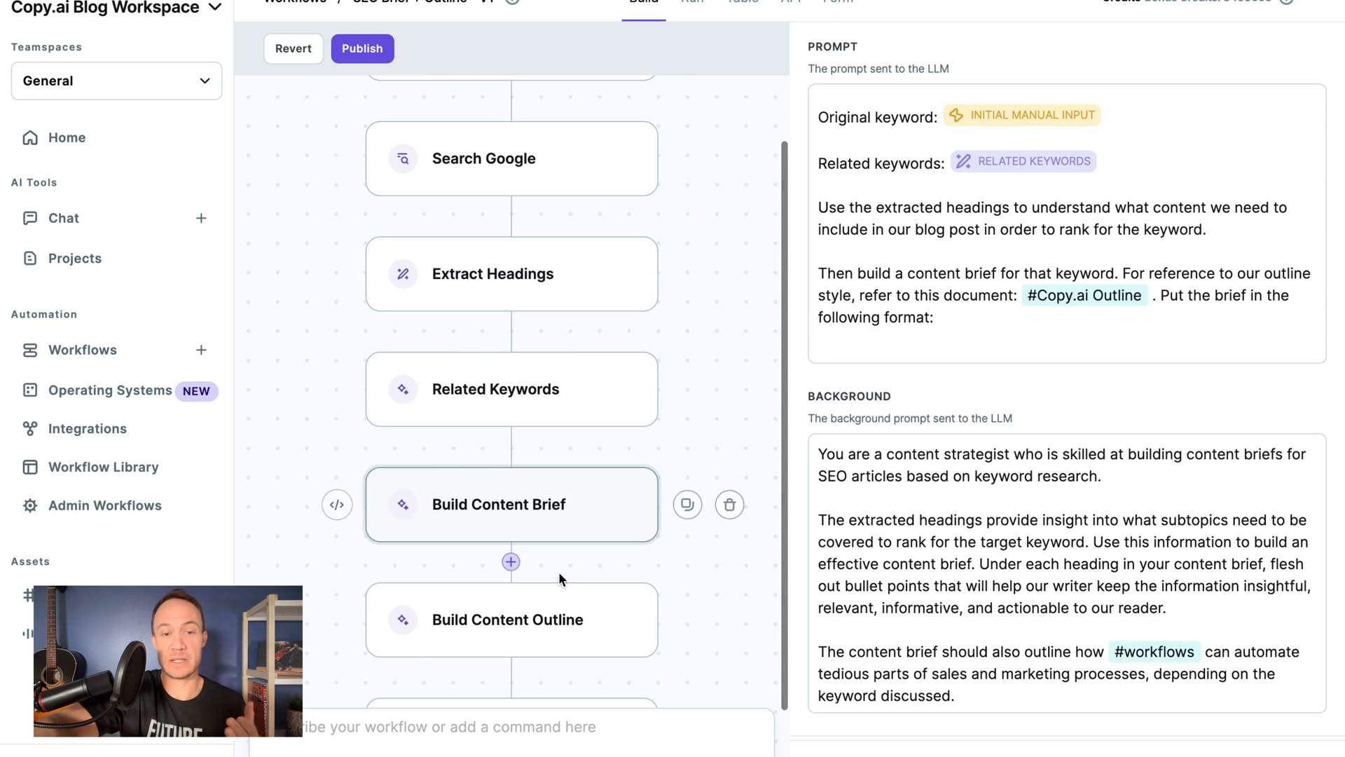
# - In the Build Content Outline prompt, start a 'Related keywords:' line and bring up the # variable picker
pyautogui.click(507, 619)
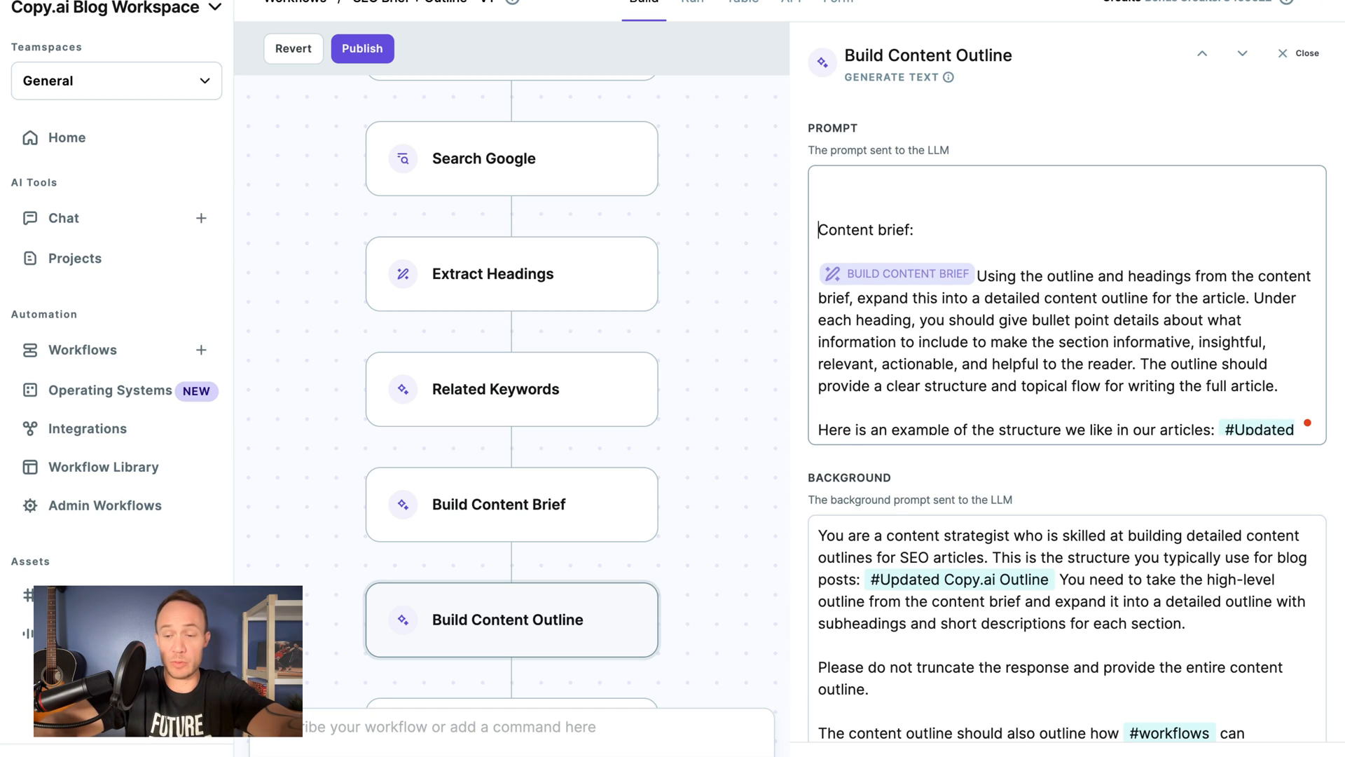
pyautogui.write('R')
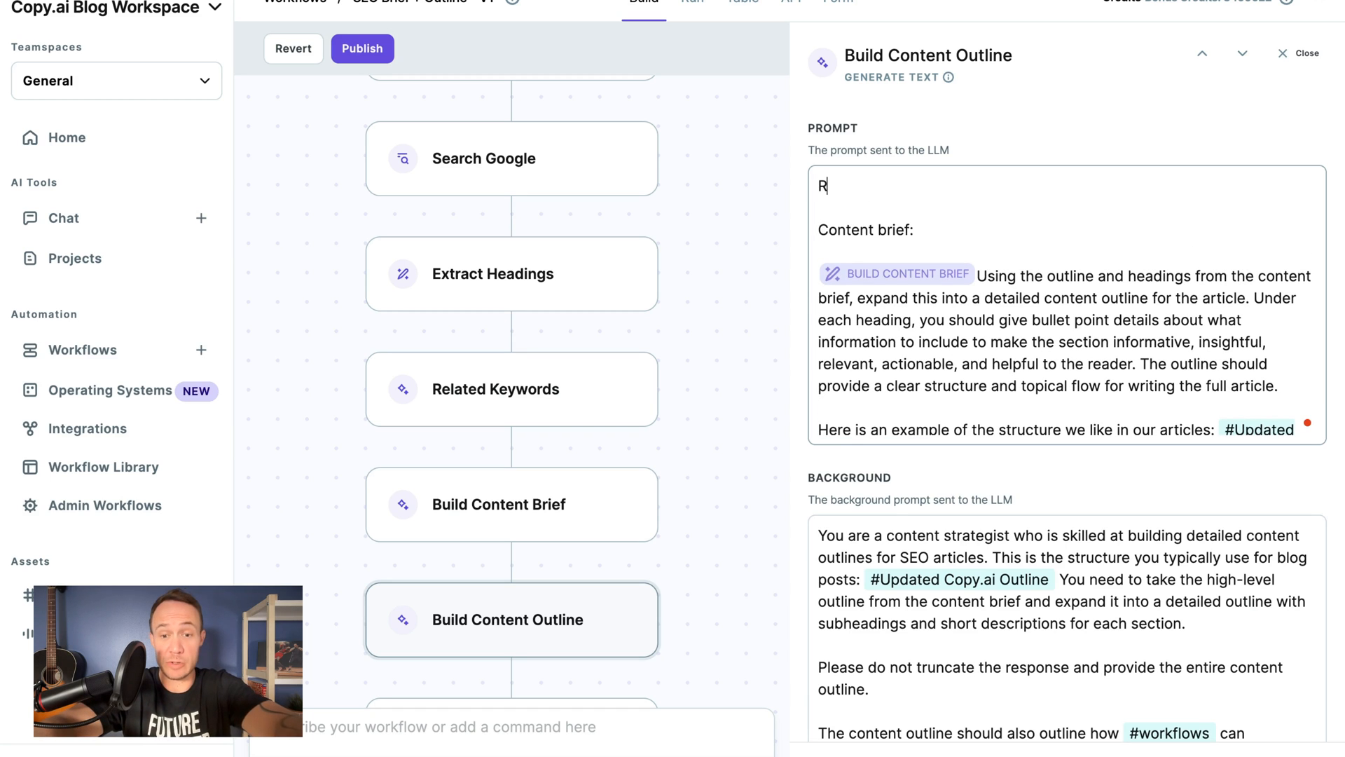
pyautogui.write('elated keywords:')
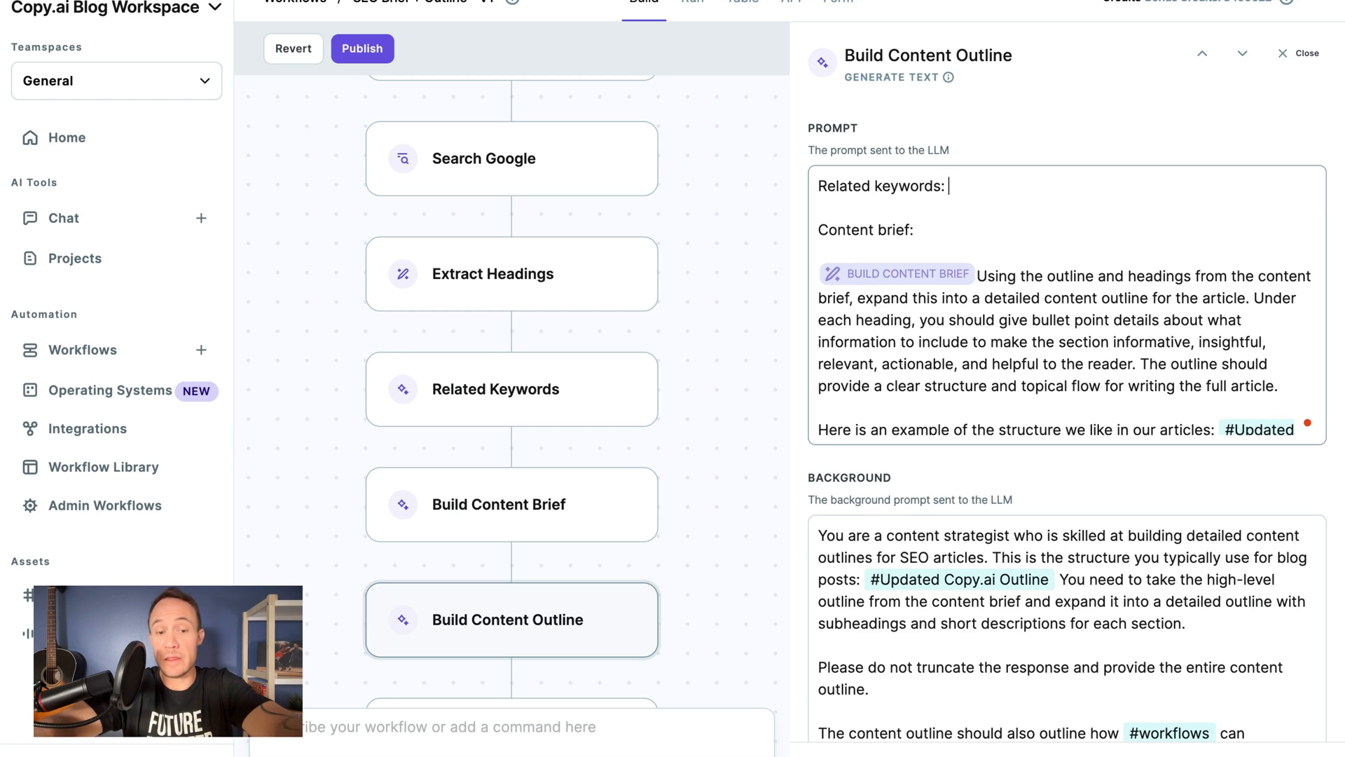
pyautogui.write('#')
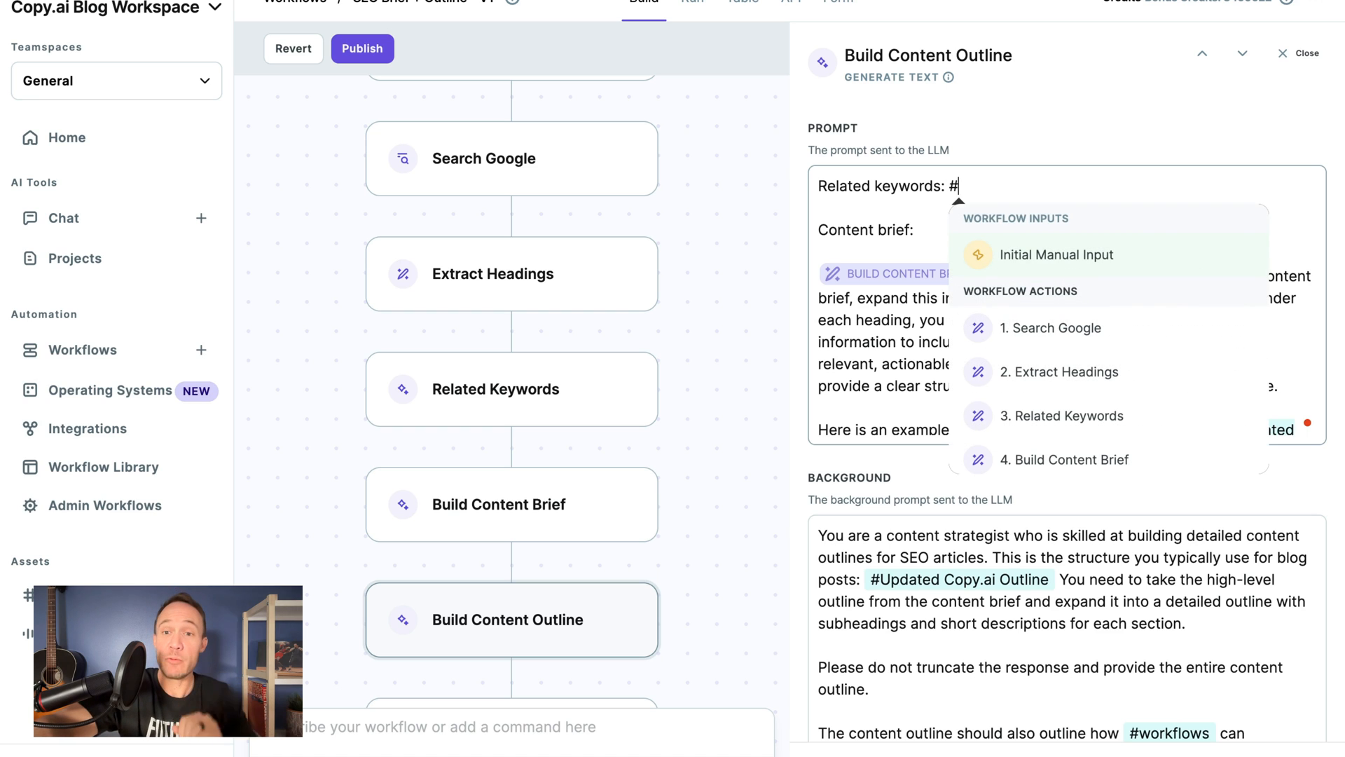
pyautogui.moveTo(1048, 248)
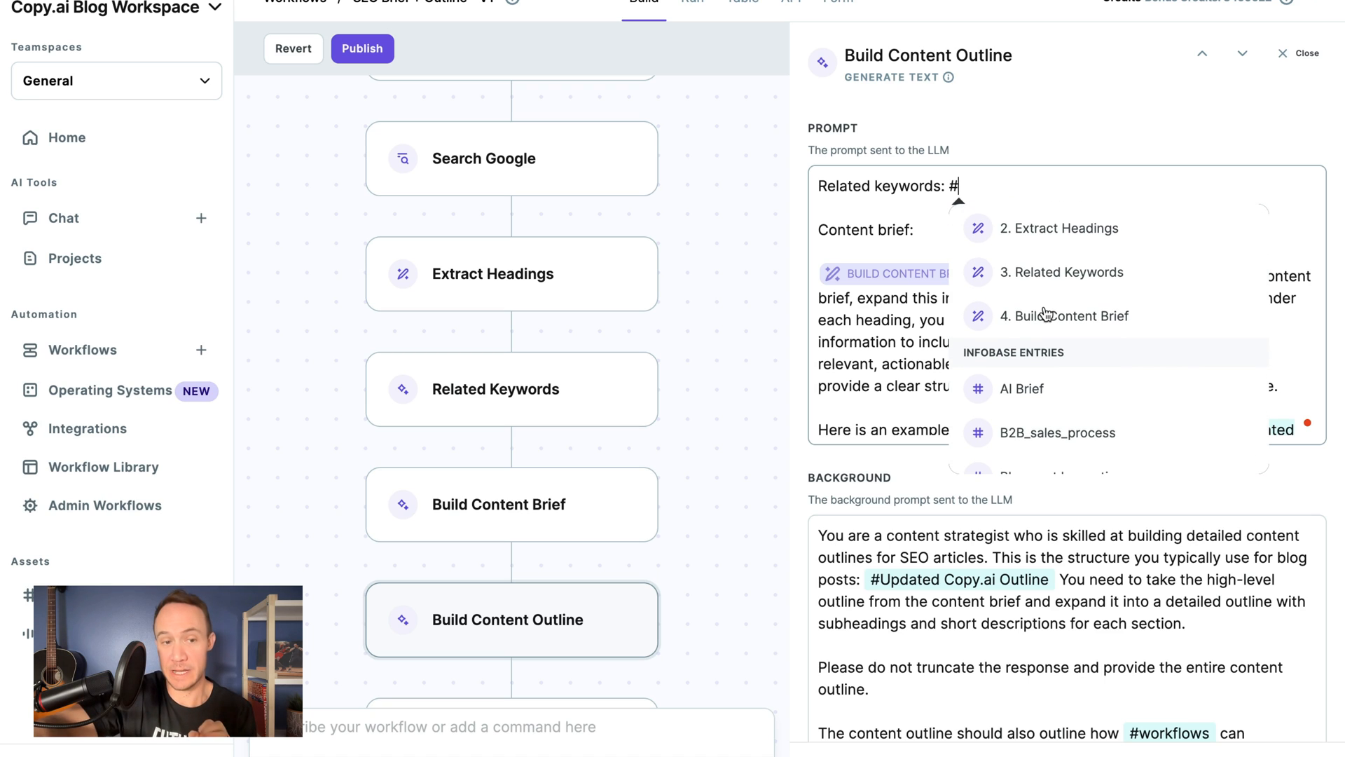
pyautogui.moveTo(1043, 316)
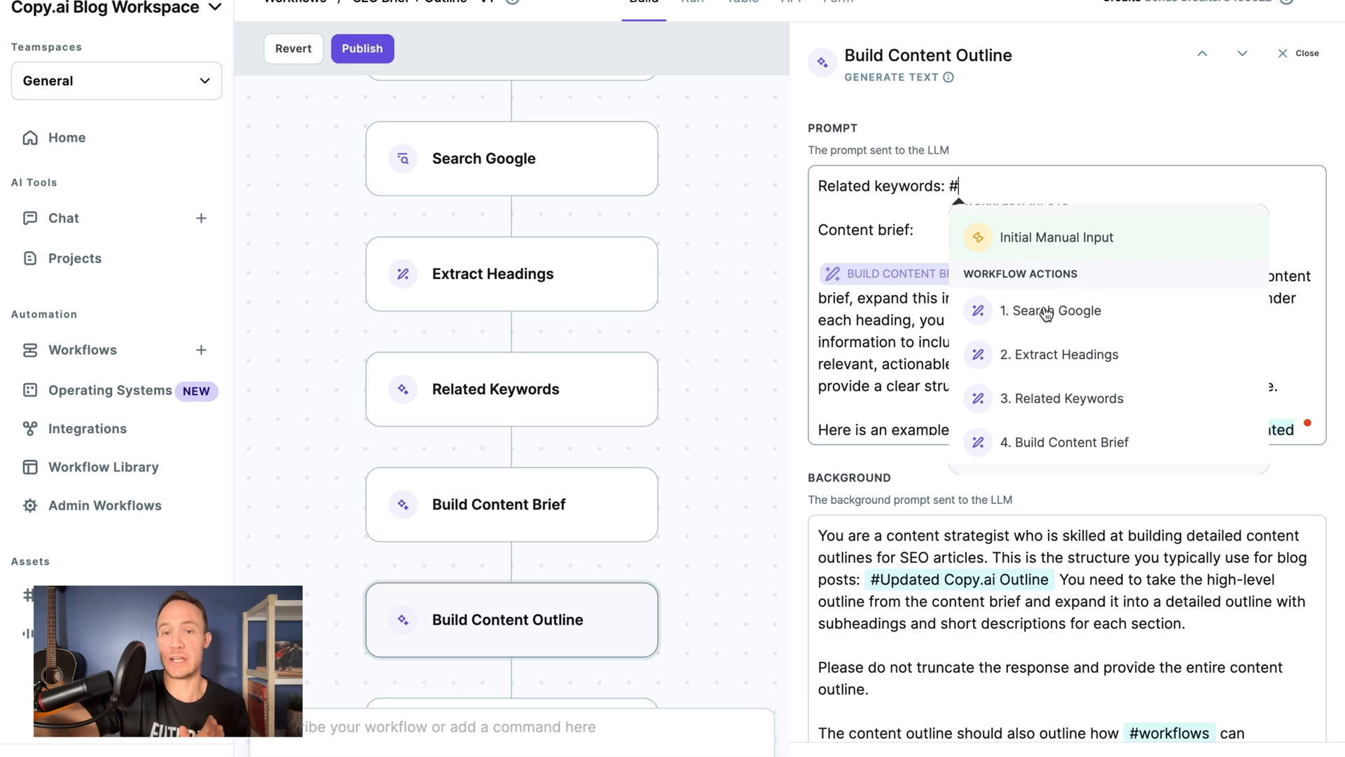
pyautogui.moveTo(1046, 314)
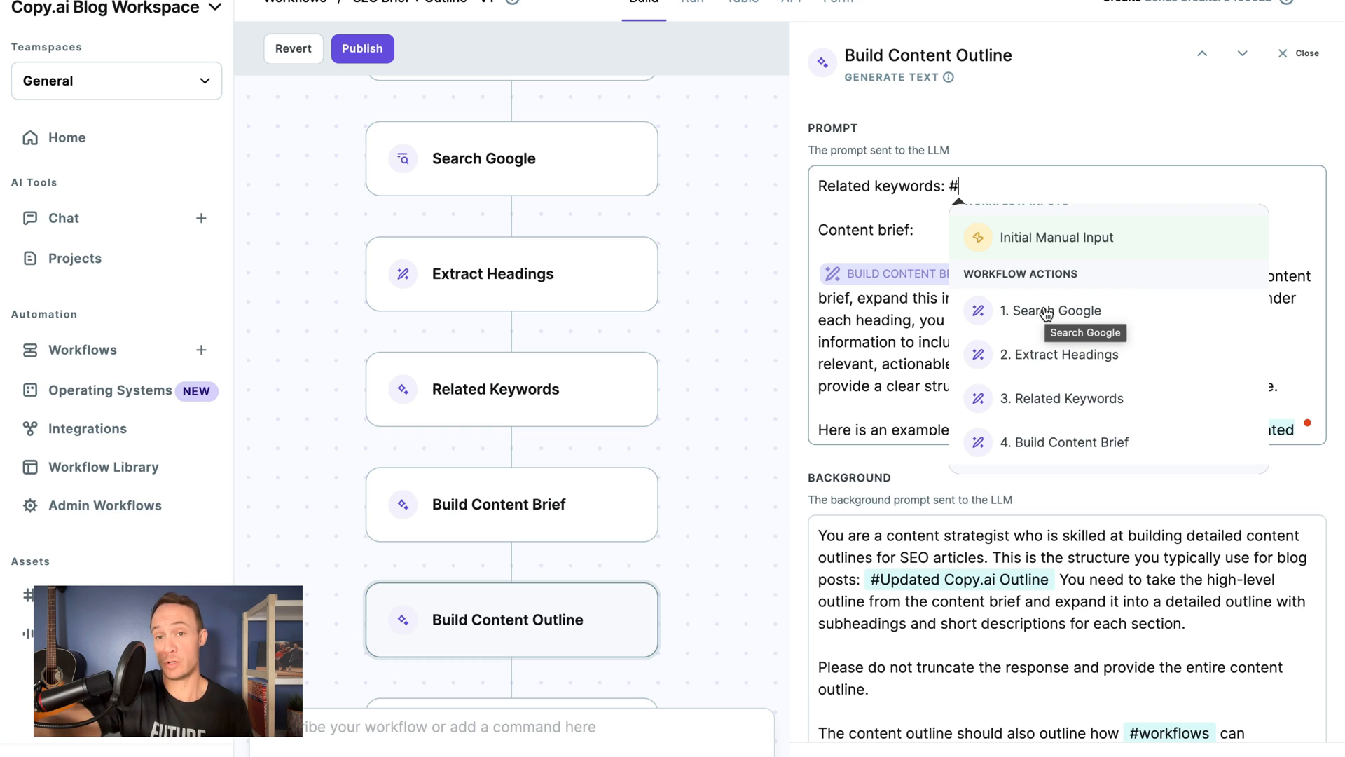
pyautogui.moveTo(1048, 364)
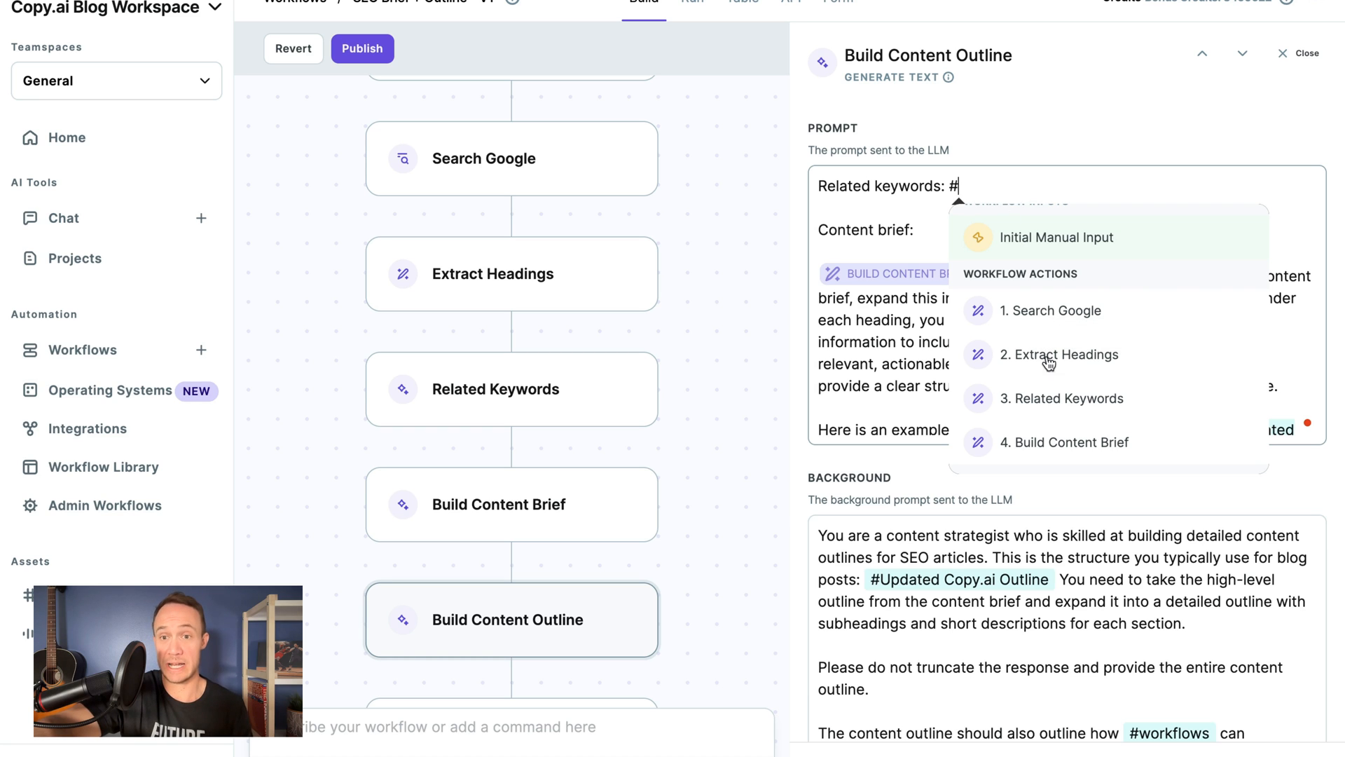
# - Insert the '3. Related Keywords' step output after the Related keywords label
pyautogui.click(1063, 398)
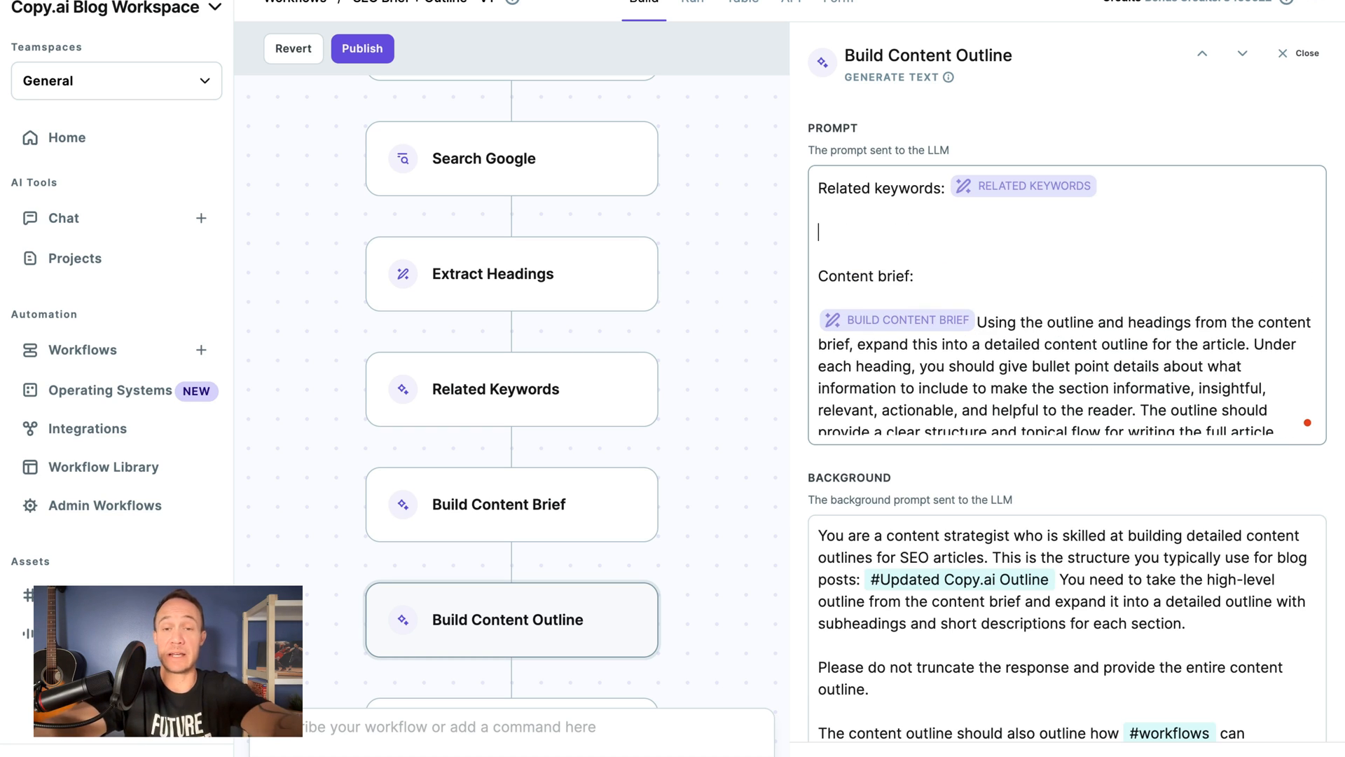
# - Add 'Make sure you include where the related keywords should be positioned within the final blog post.'
pyautogui.write('Make sure you include')
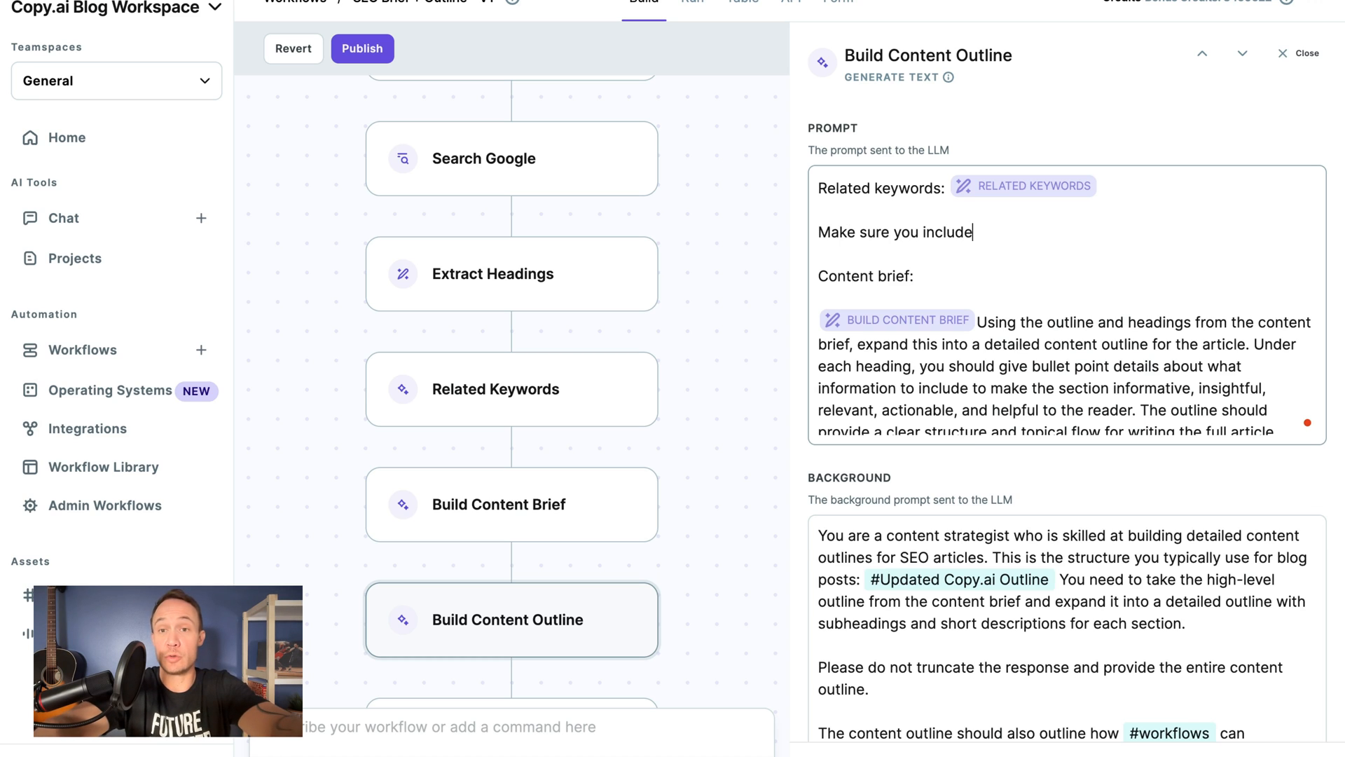
pyautogui.write('where the related')
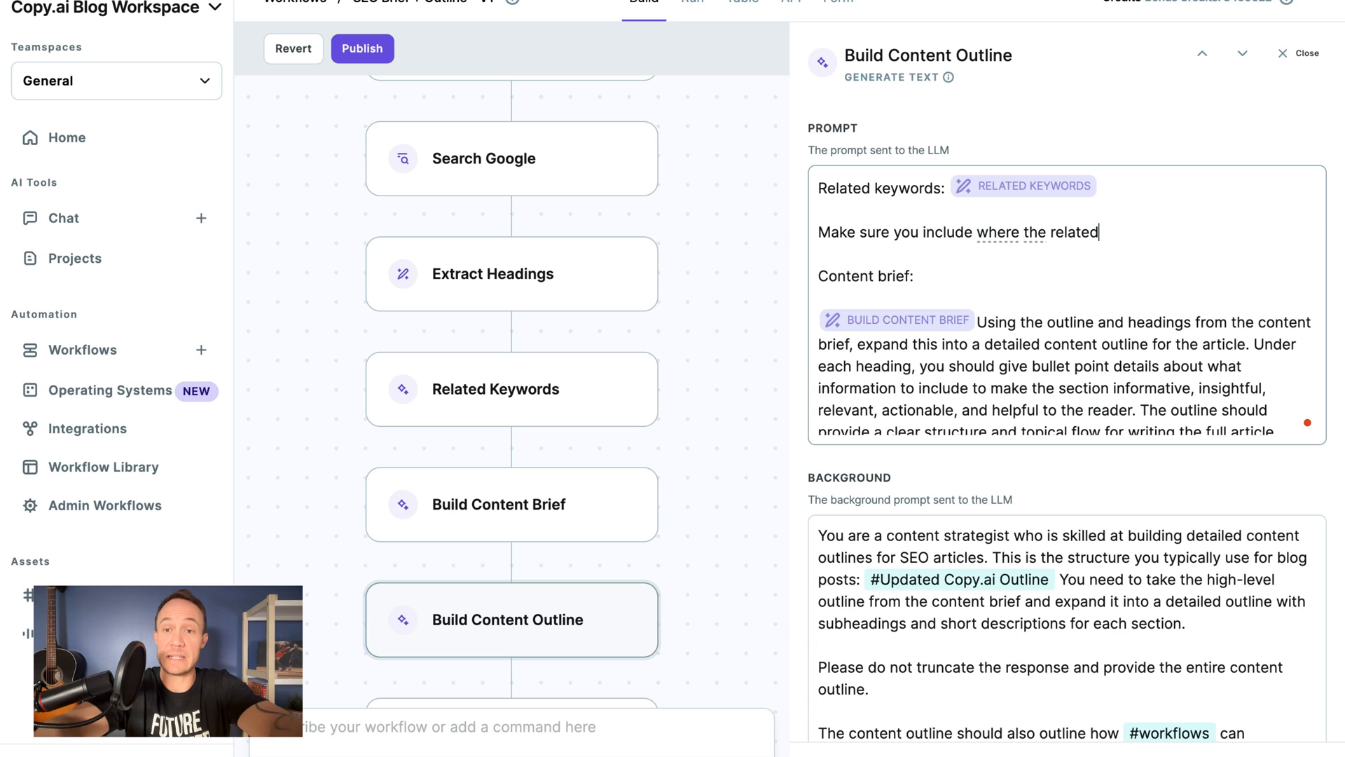
pyautogui.write('keywords are')
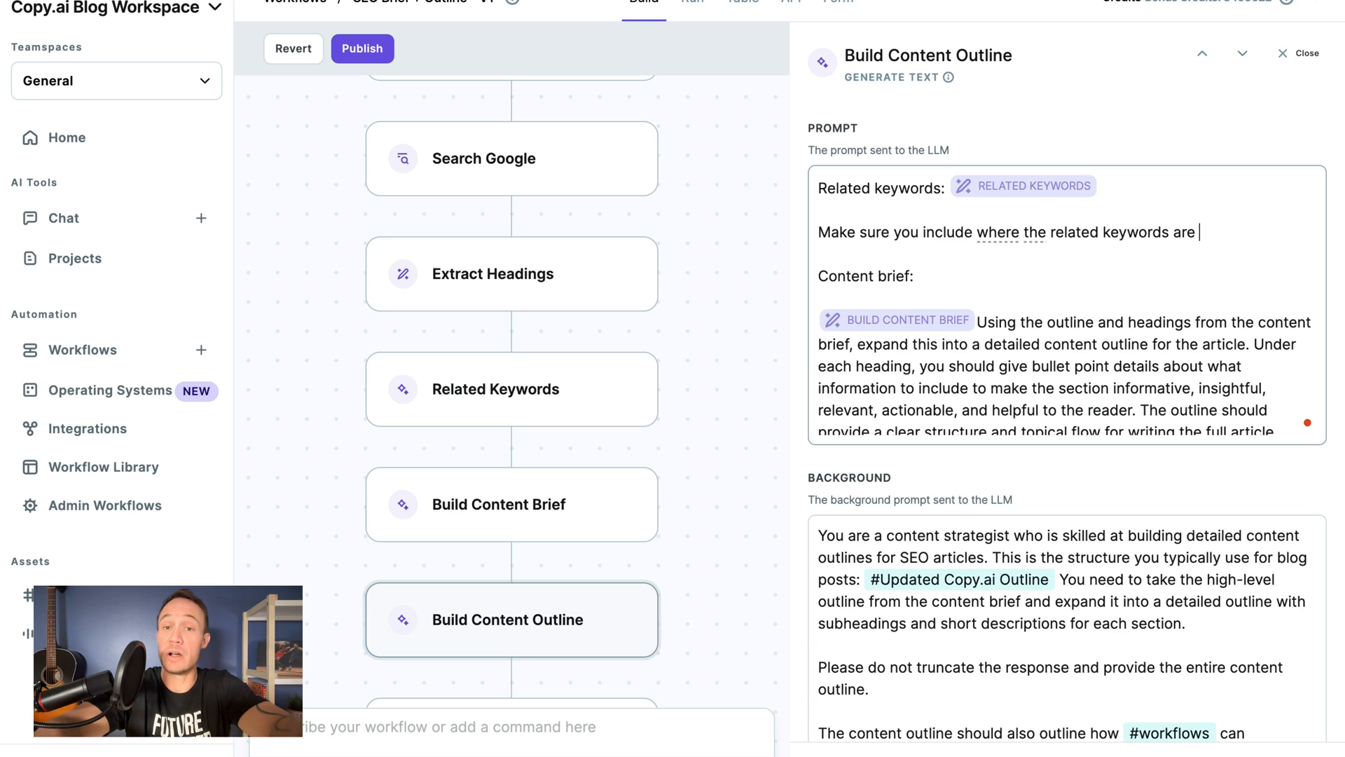
pyautogui.press('Backspace')
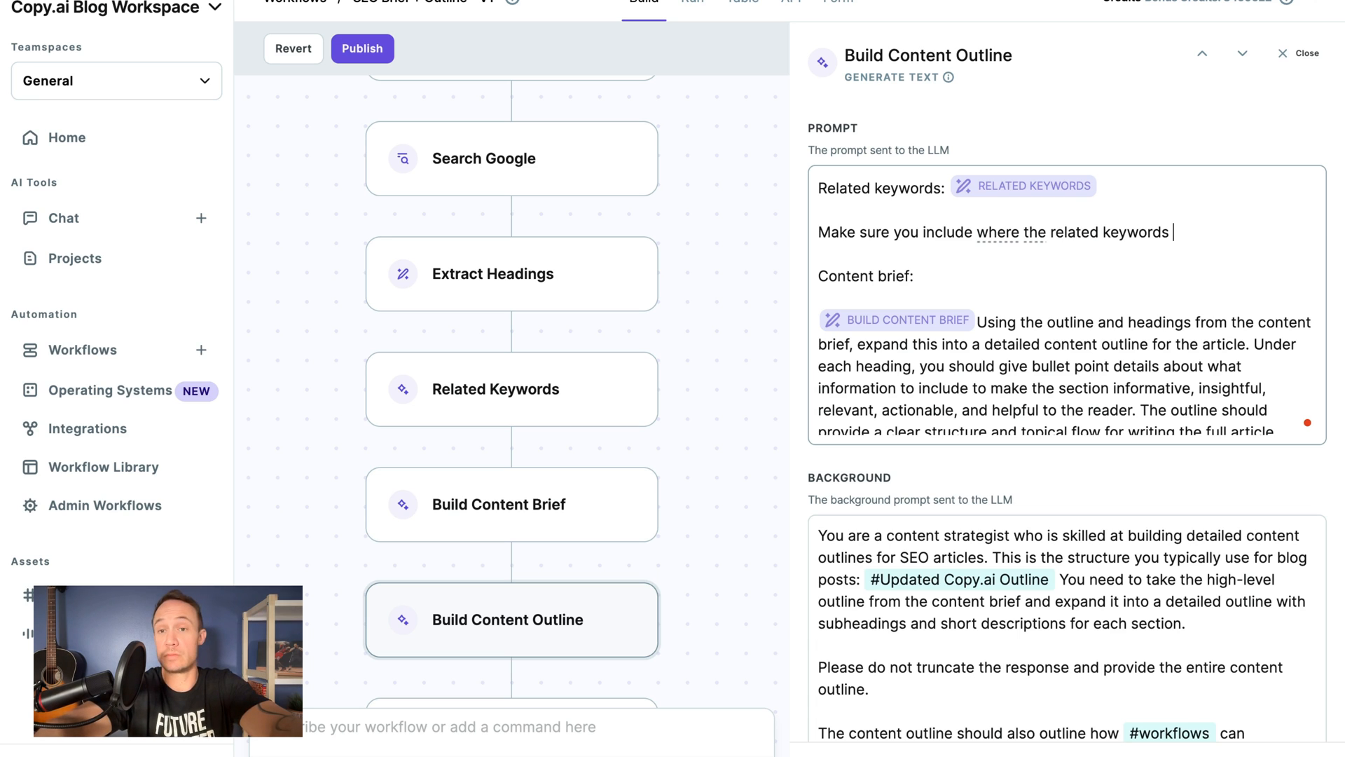
pyautogui.write('sh')
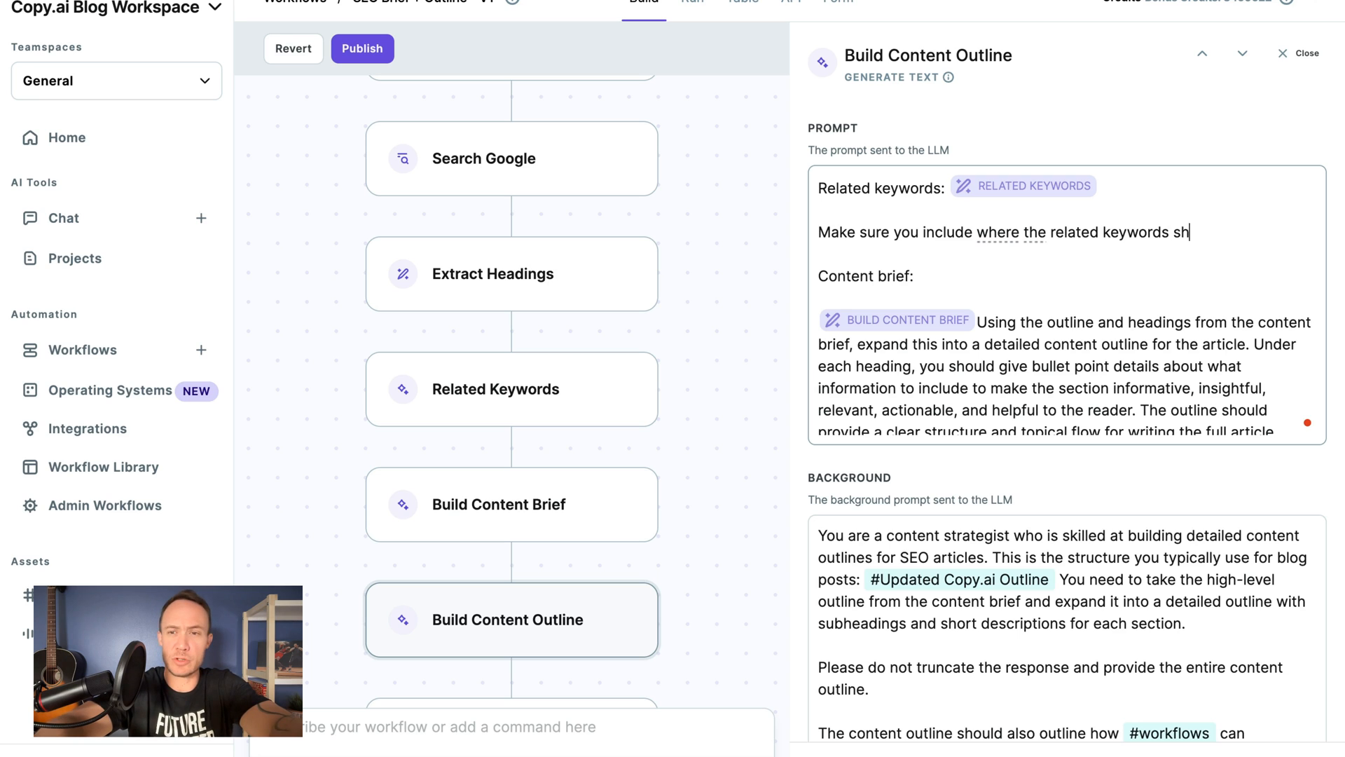
pyautogui.write('ould be positioned with')
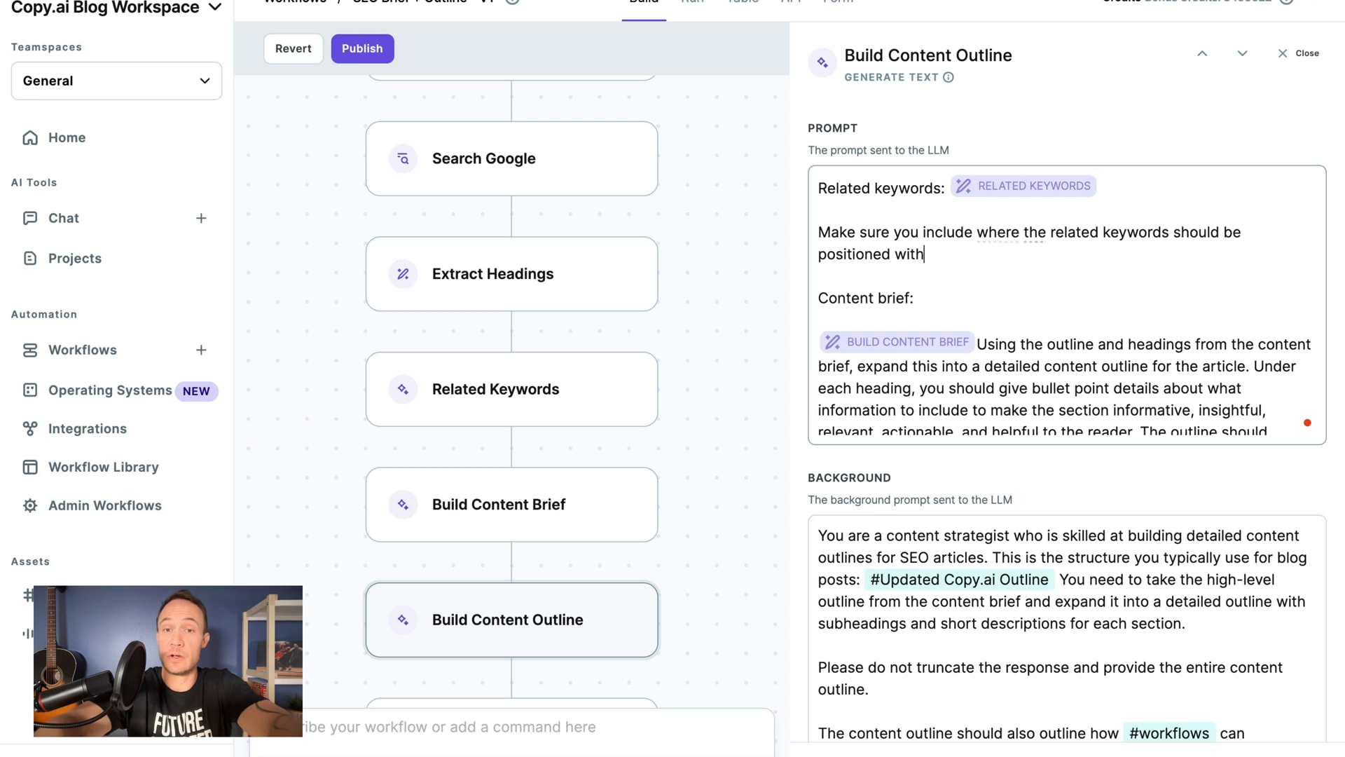
pyautogui.write('in the final blog post.')
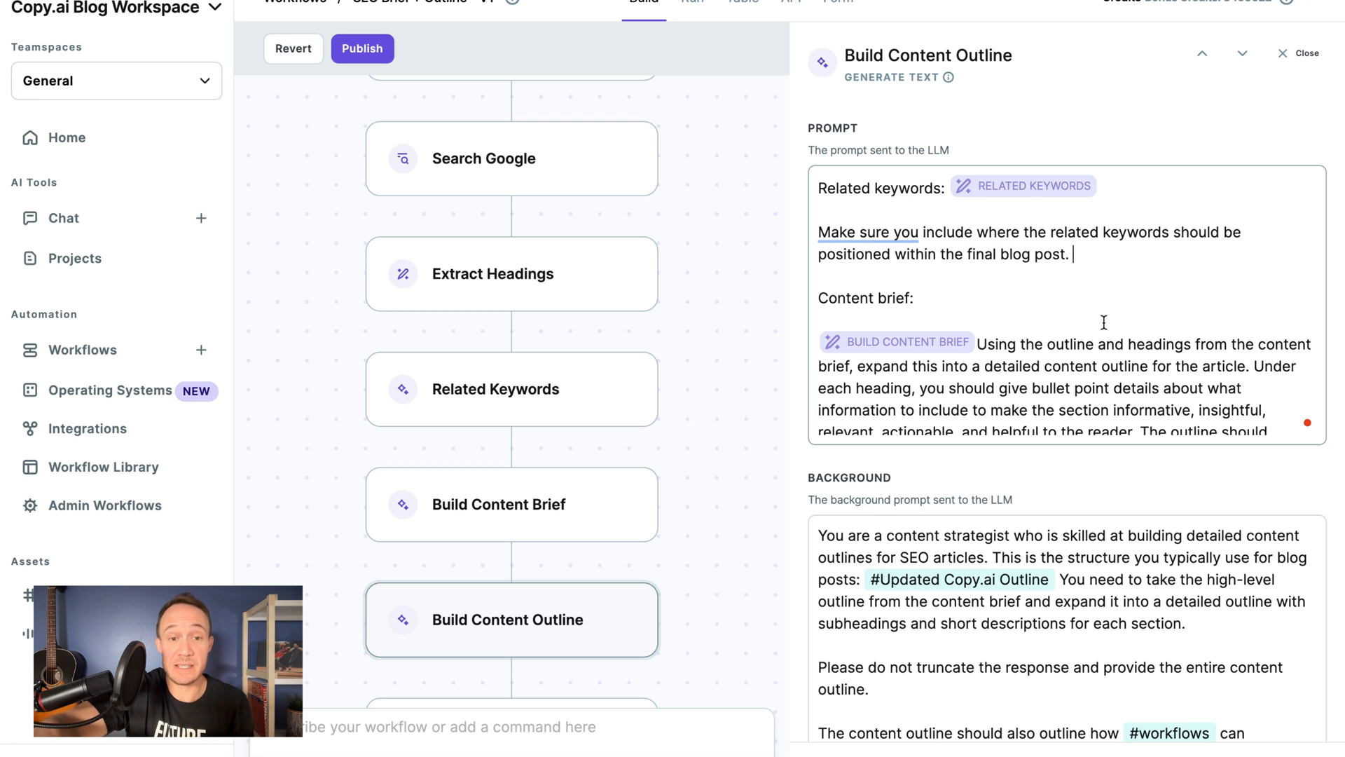
pyautogui.moveTo(1062, 279)
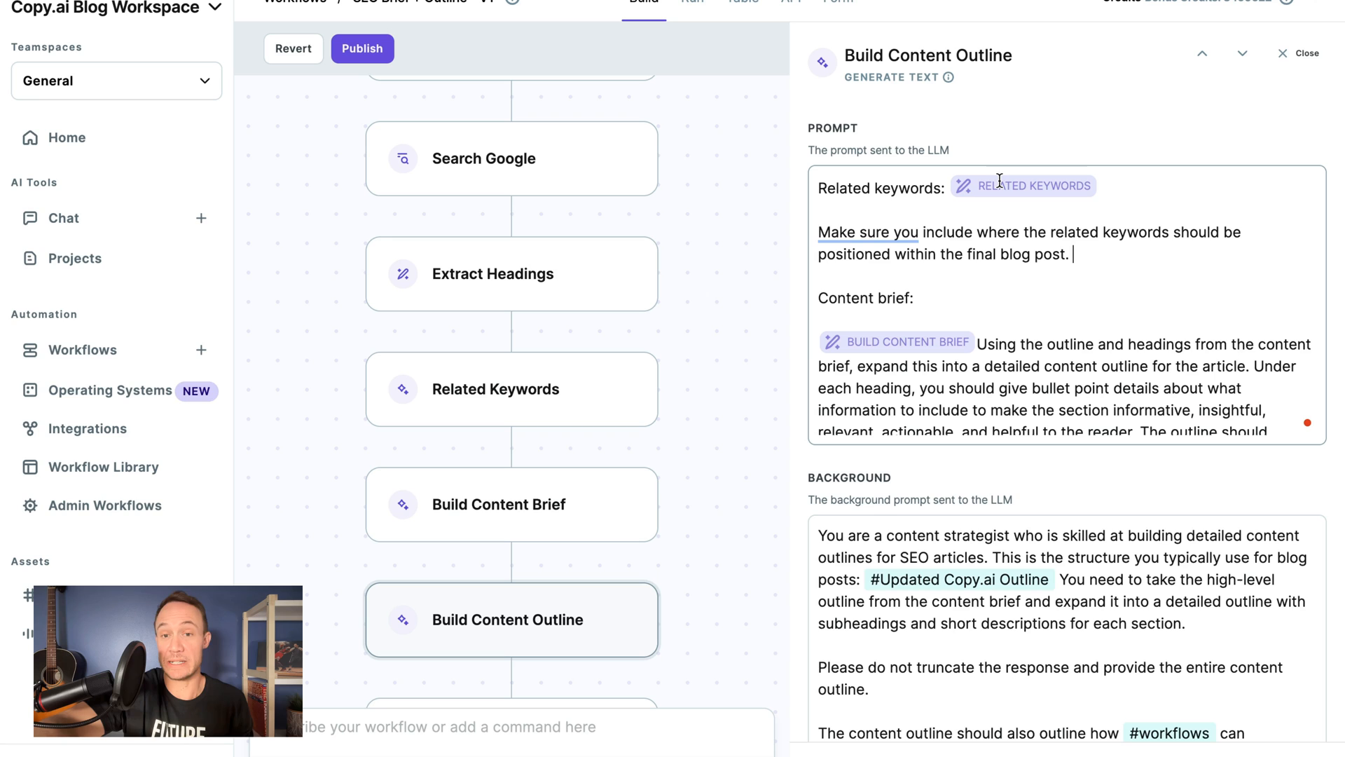
pyautogui.moveTo(919, 206)
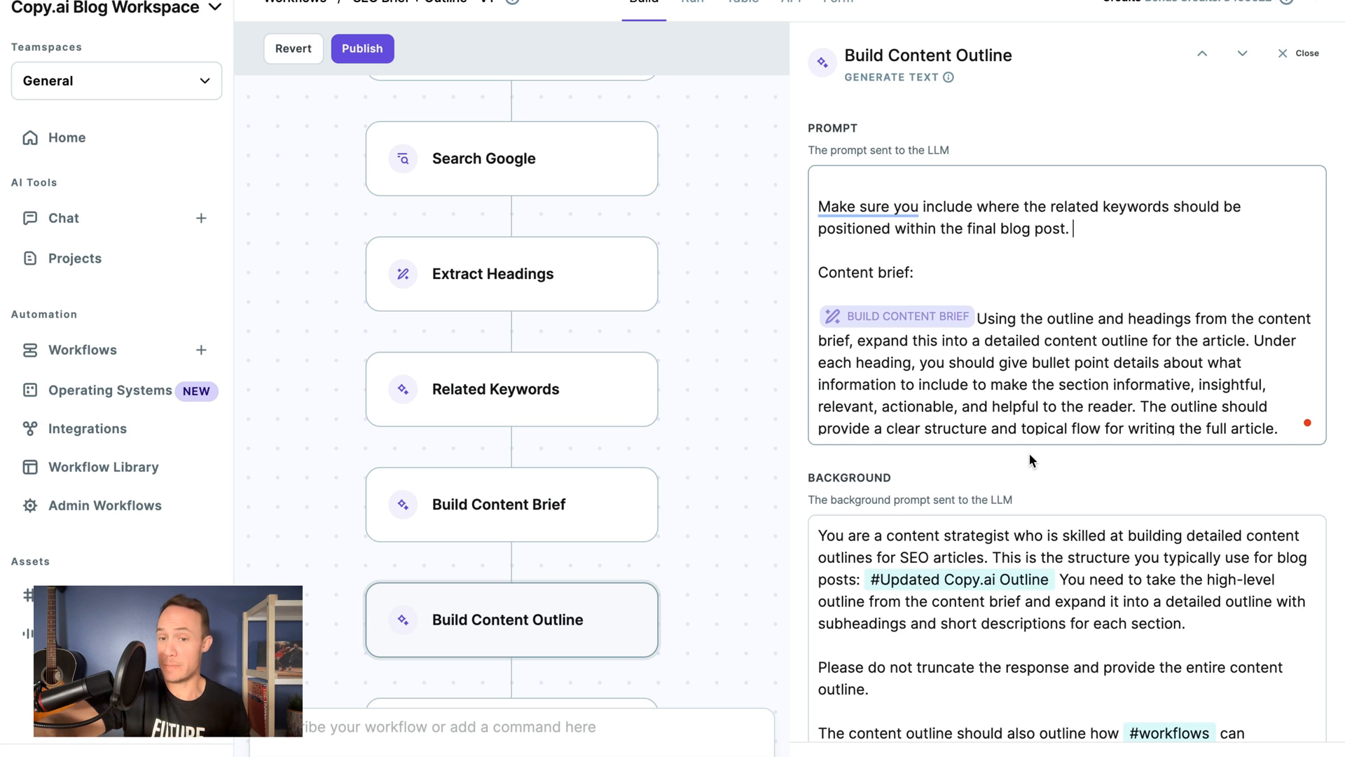
pyautogui.scroll(-3)
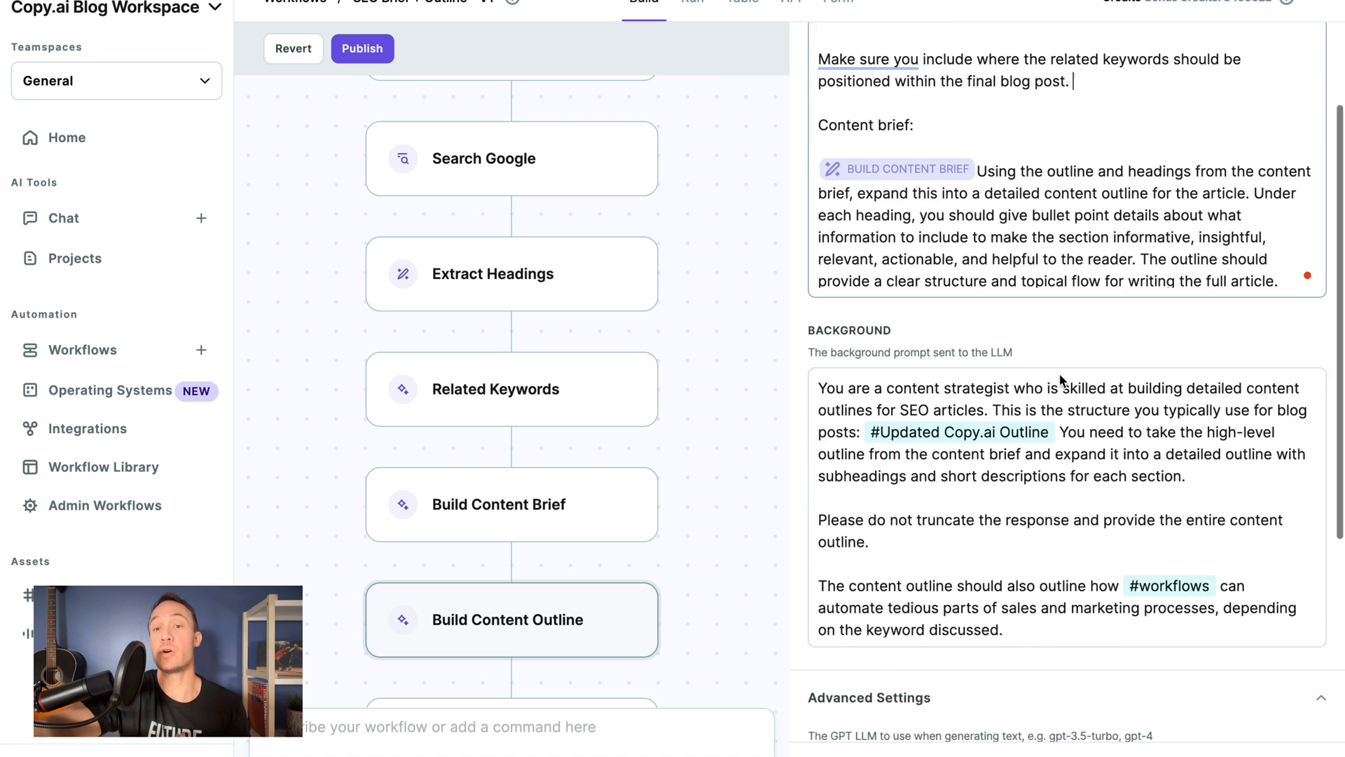
pyautogui.scroll(-3)
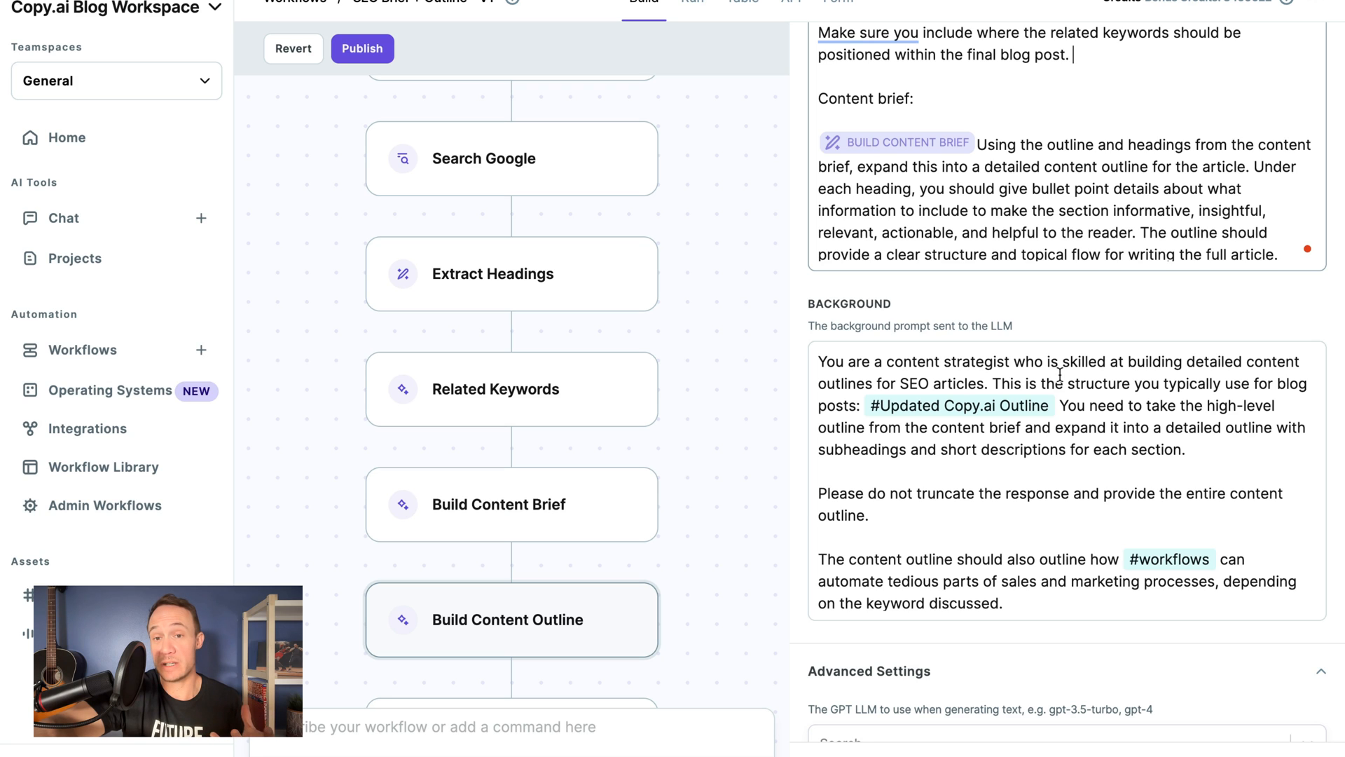
pyautogui.scroll(-3)
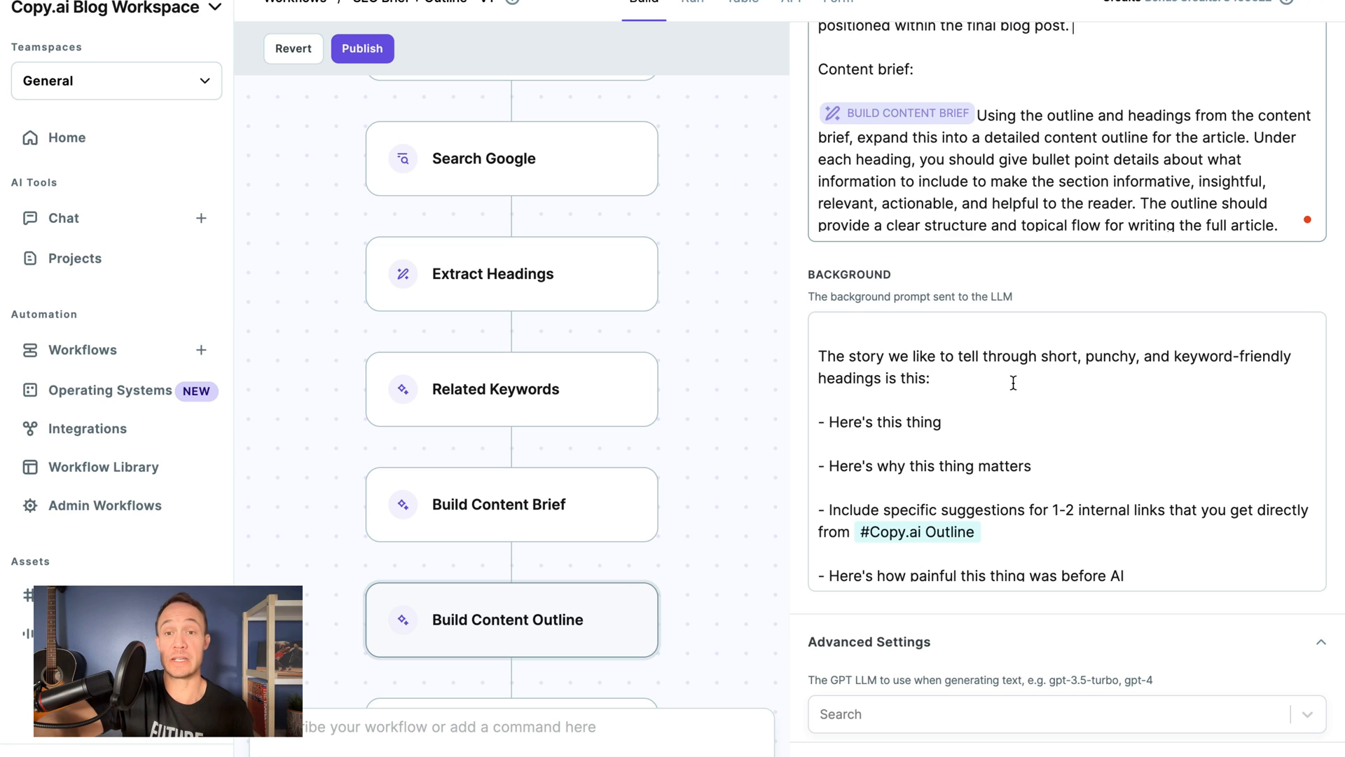
pyautogui.scroll(-3)
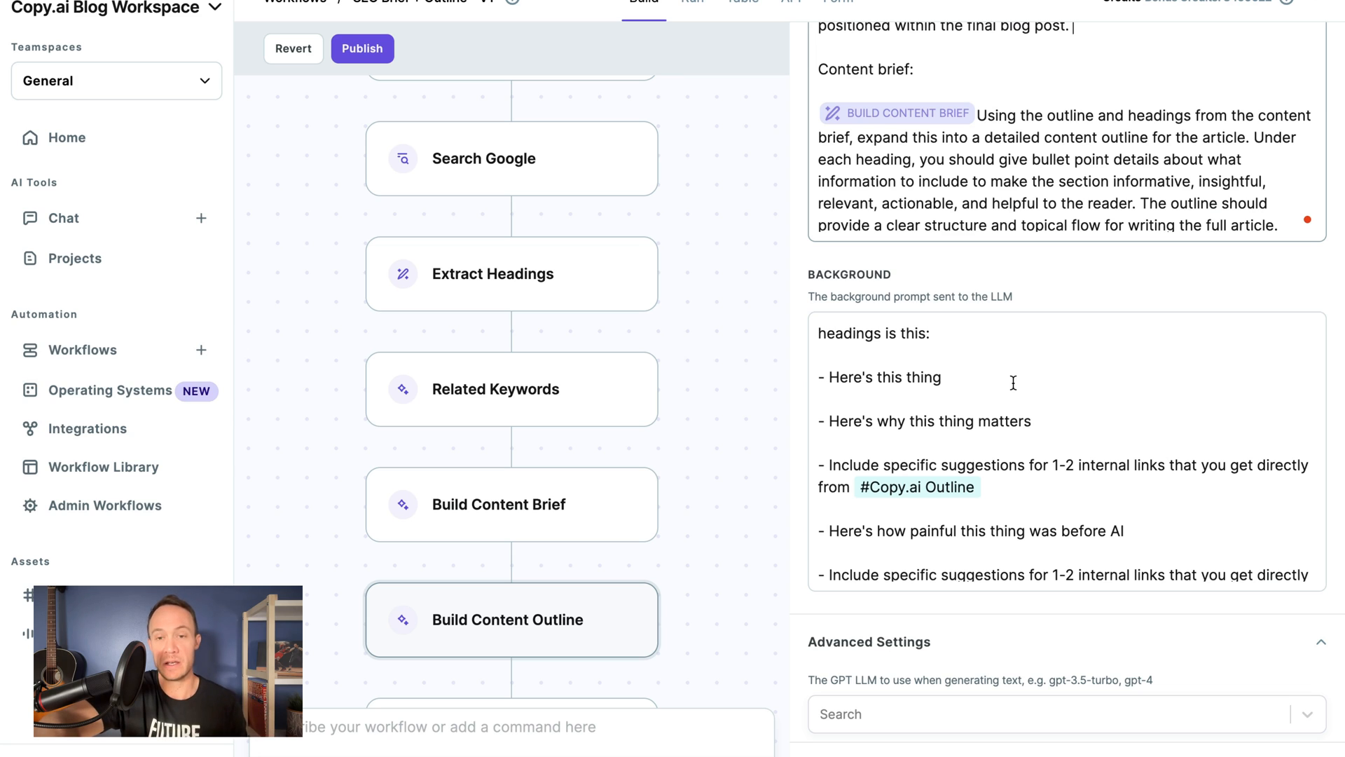
pyautogui.moveTo(966, 423)
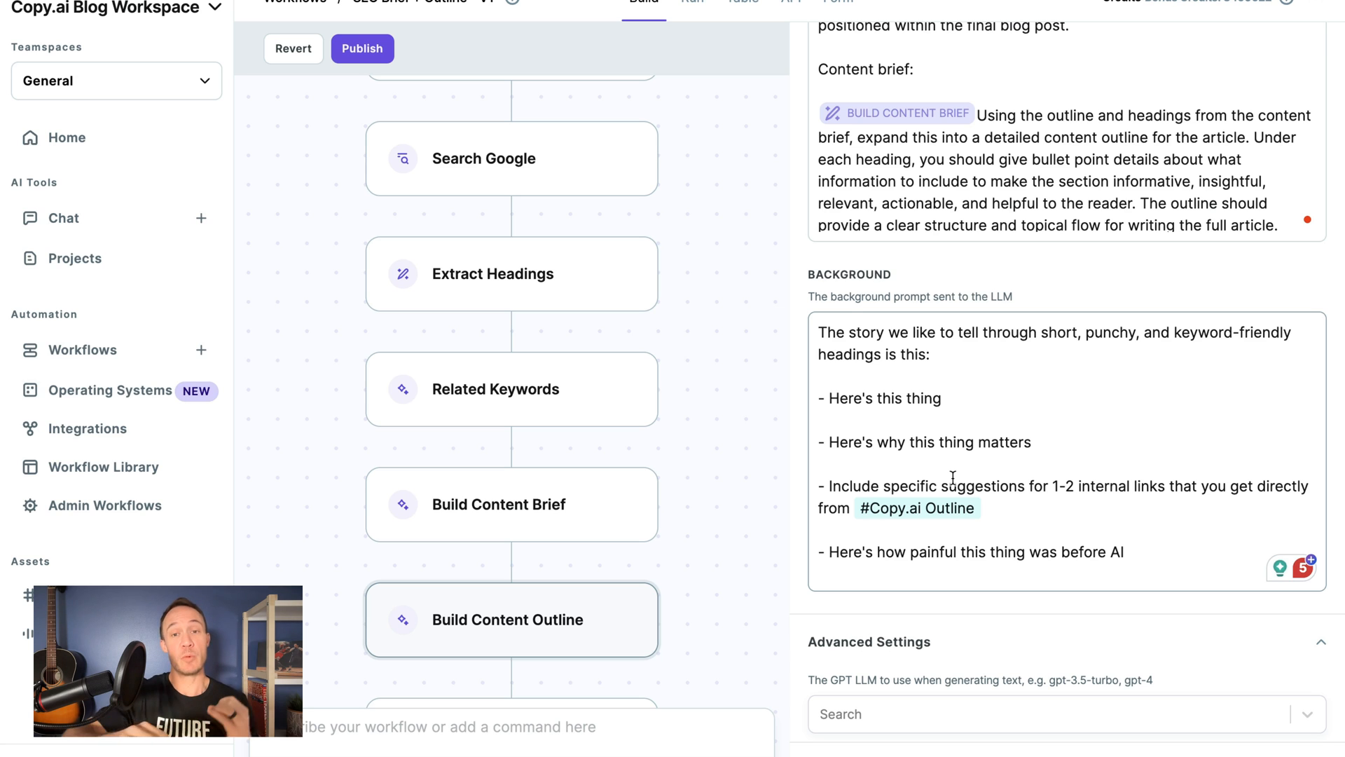
pyautogui.moveTo(818, 397); pyautogui.dragTo(1015, 487)
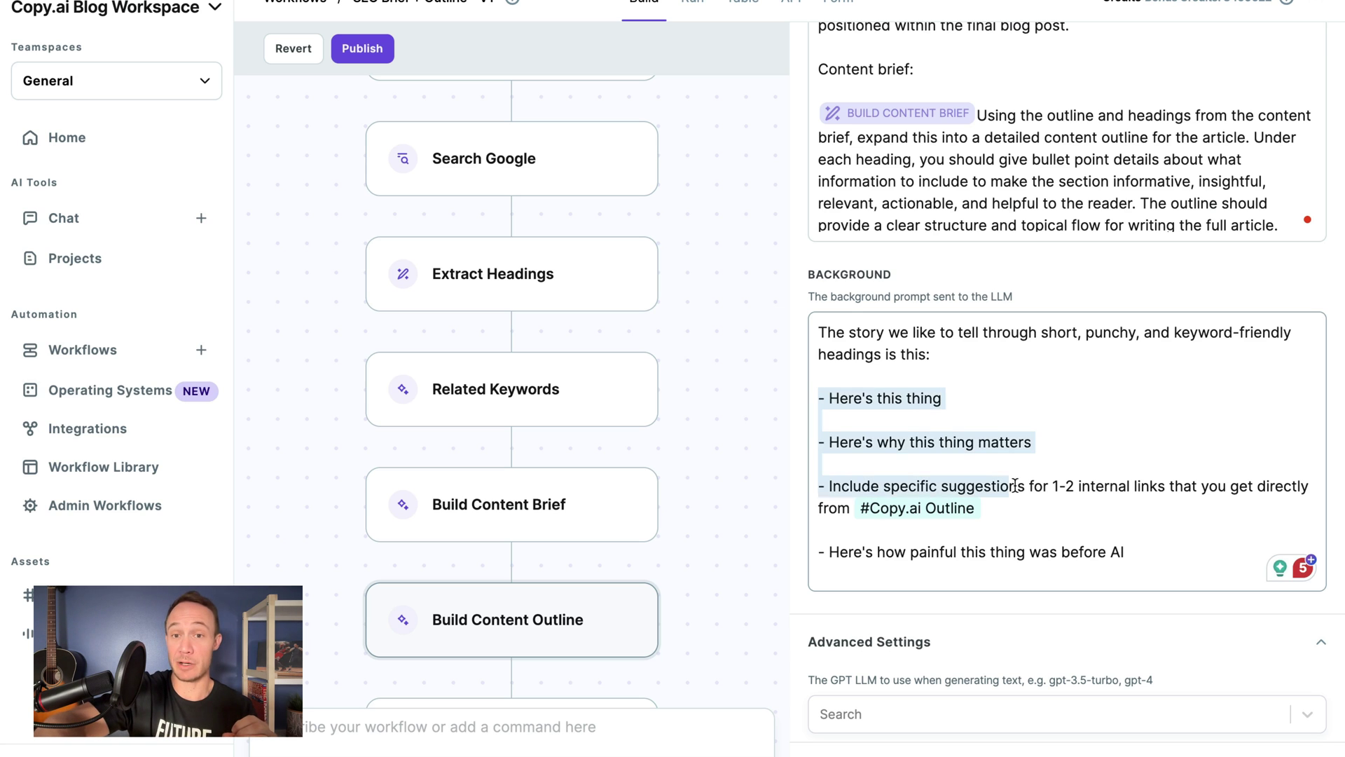
pyautogui.scroll(-3)
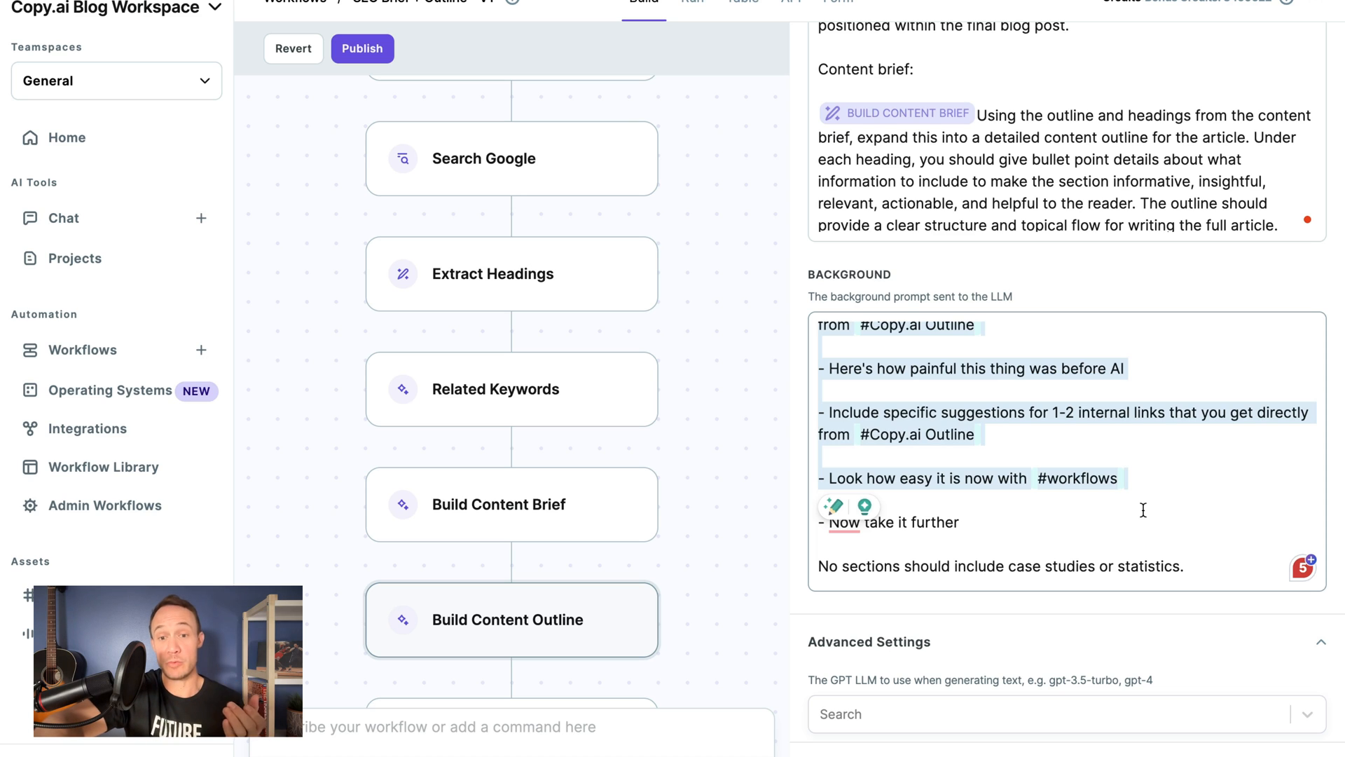
pyautogui.scroll(-3)
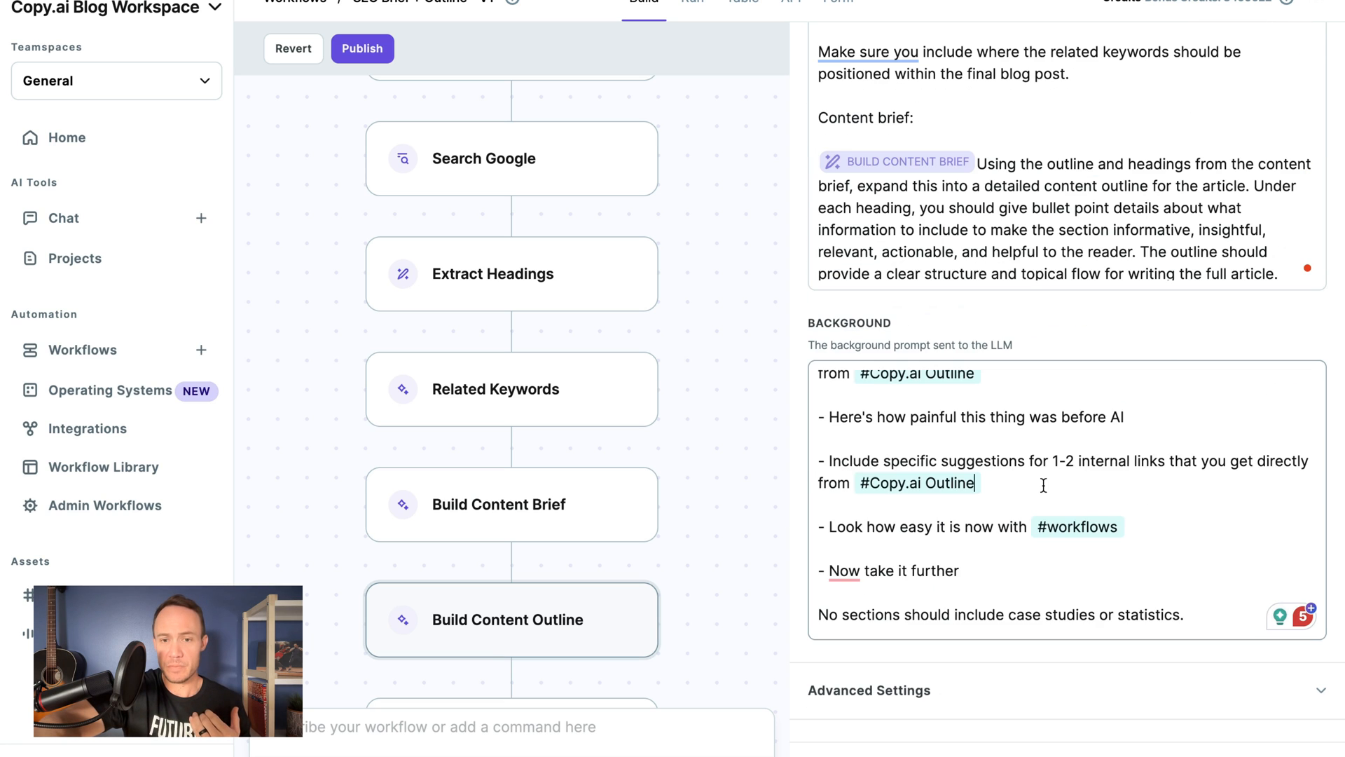
pyautogui.scroll(-3)
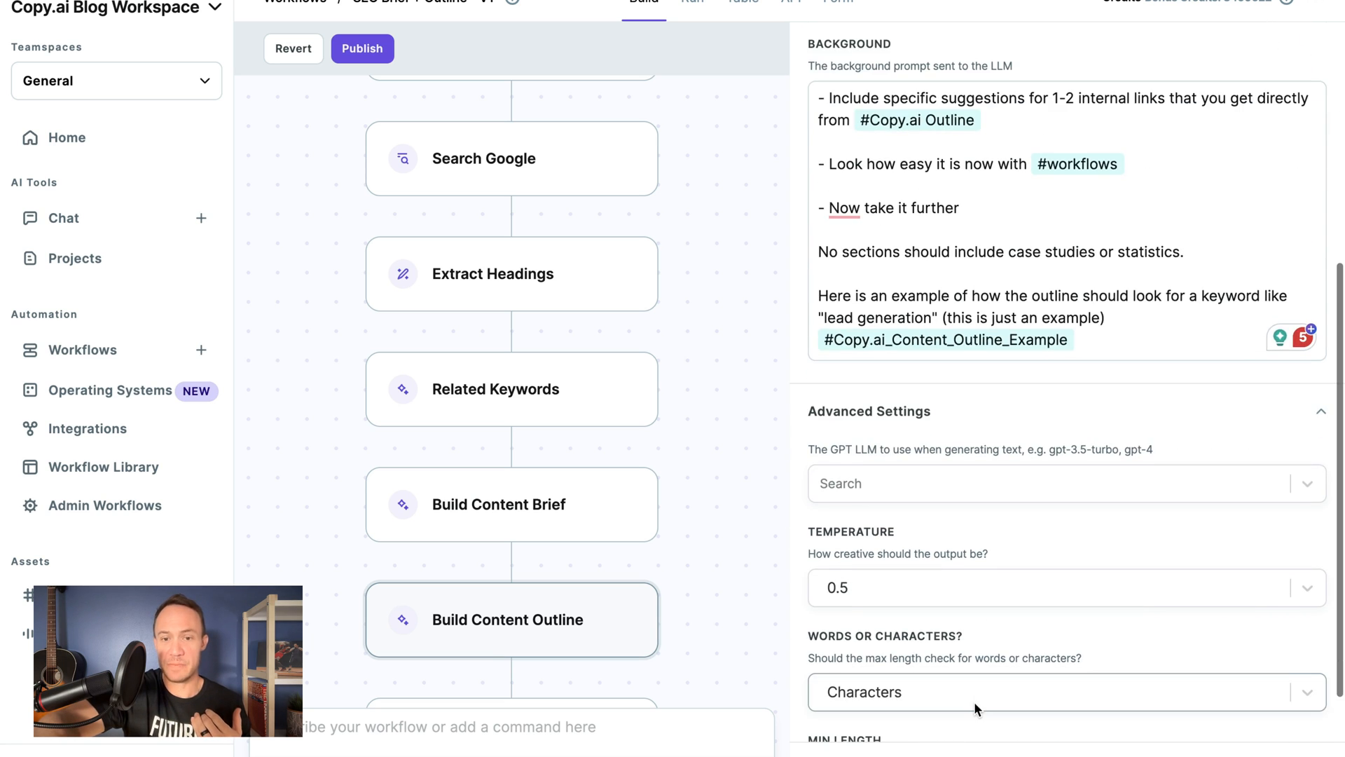
pyautogui.click(1035, 482)
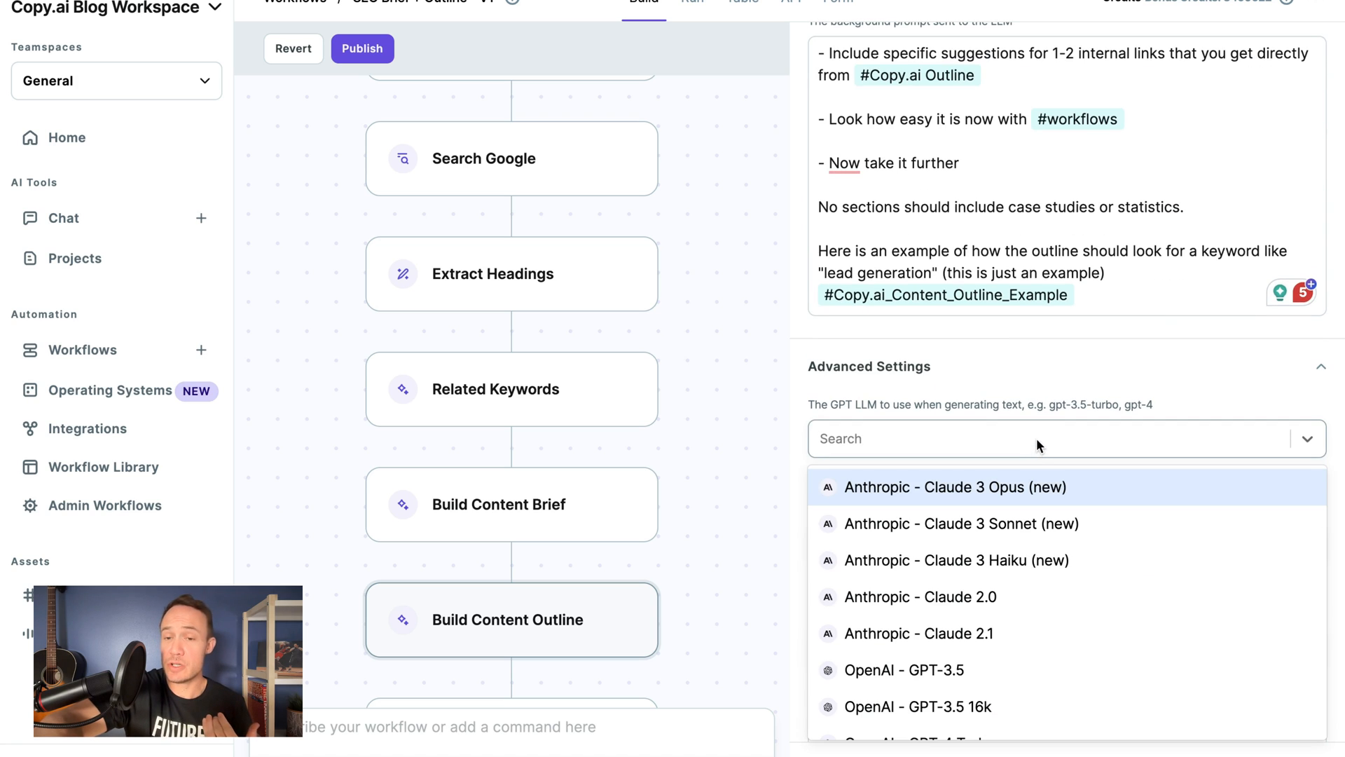
pyautogui.scroll(-3)
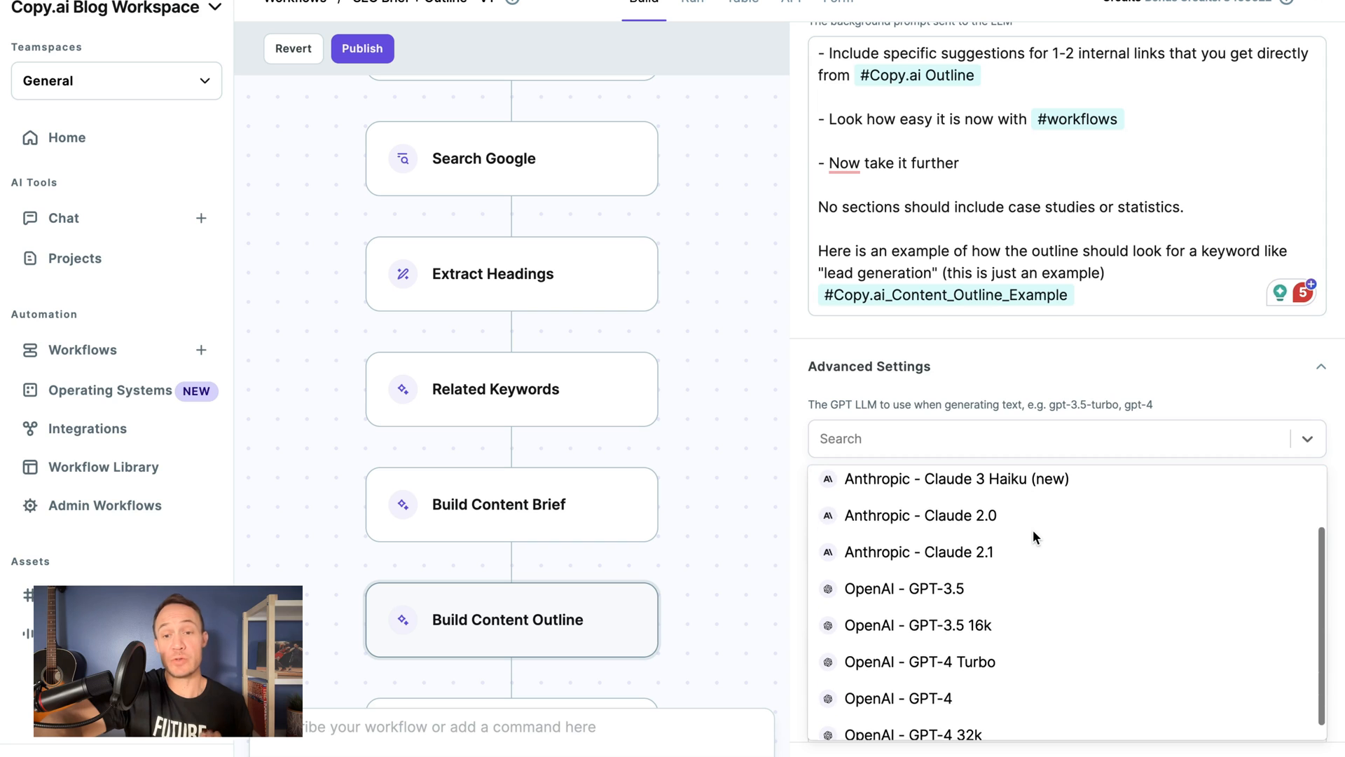
pyautogui.moveTo(1034, 538)
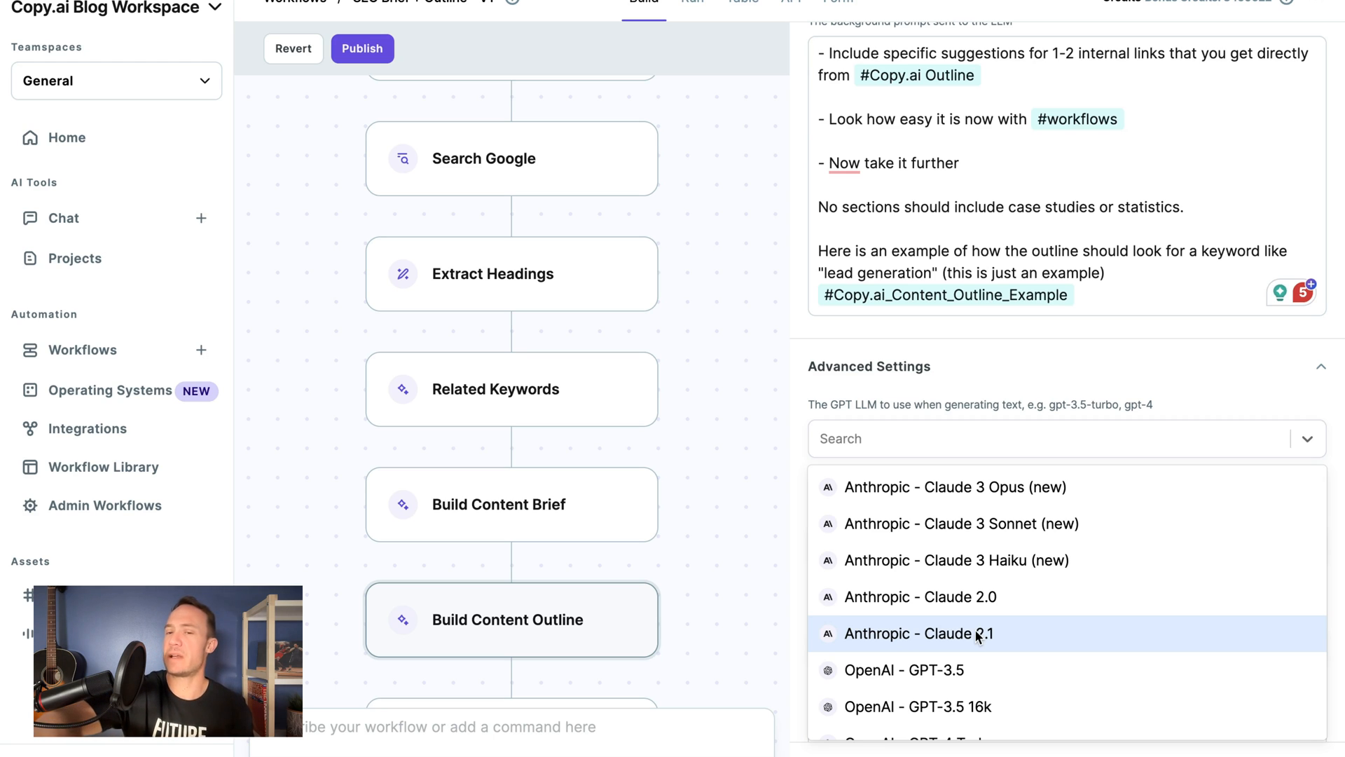
pyautogui.moveTo(995, 483)
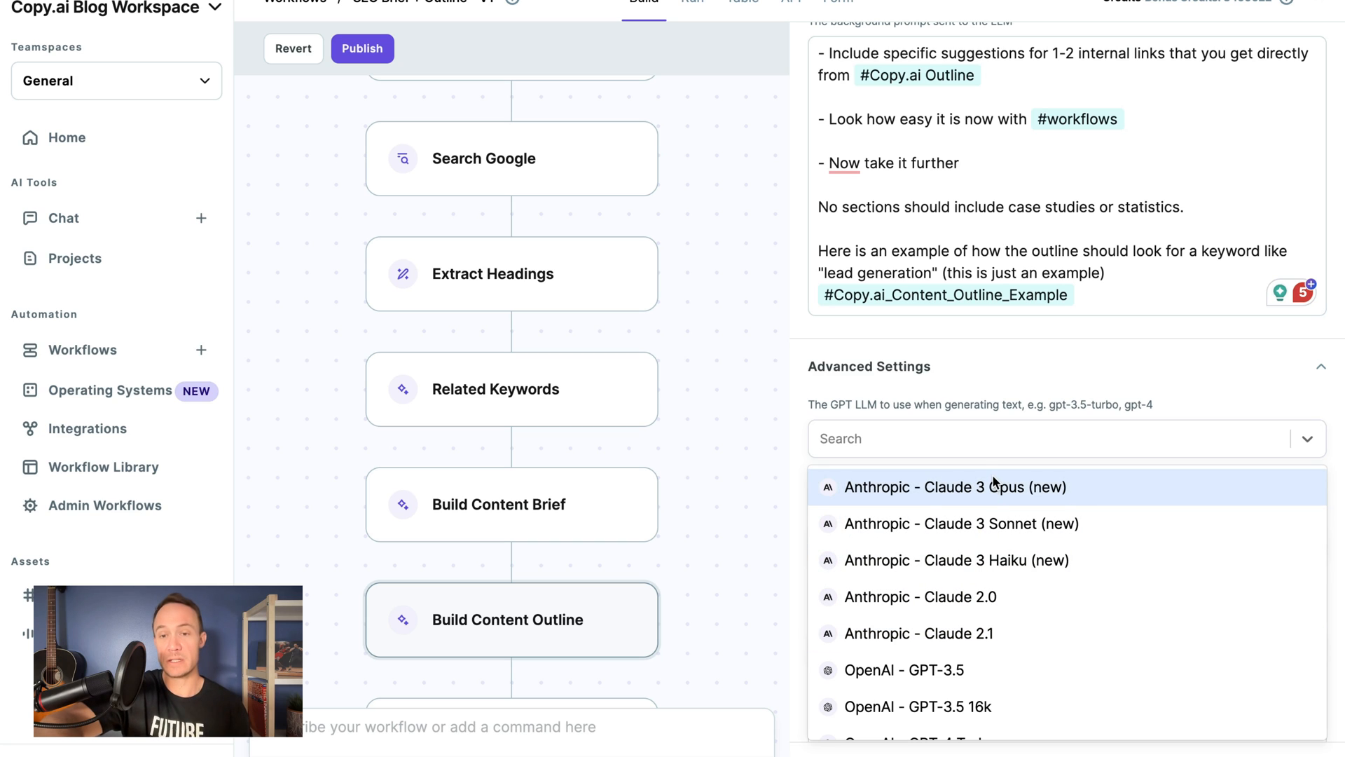
pyautogui.moveTo(1003, 565)
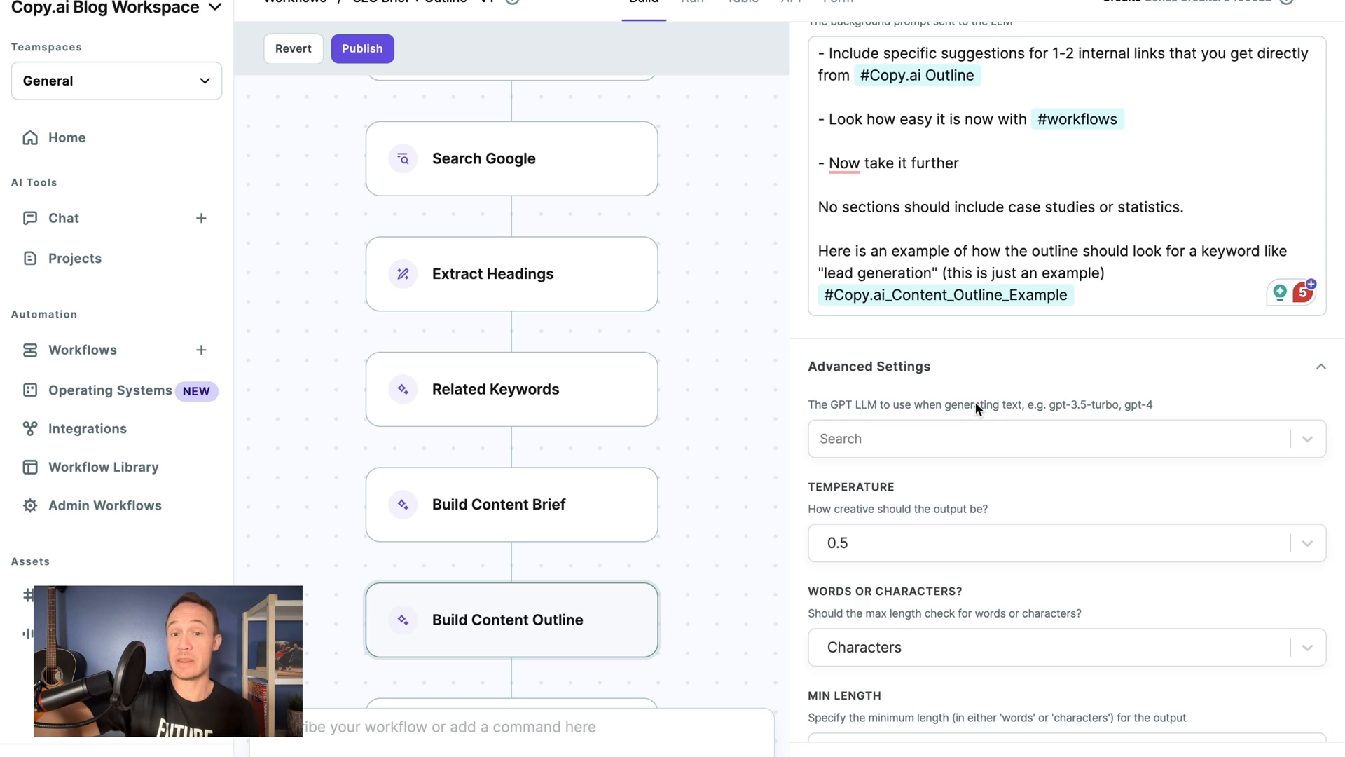
pyautogui.click(1064, 542)
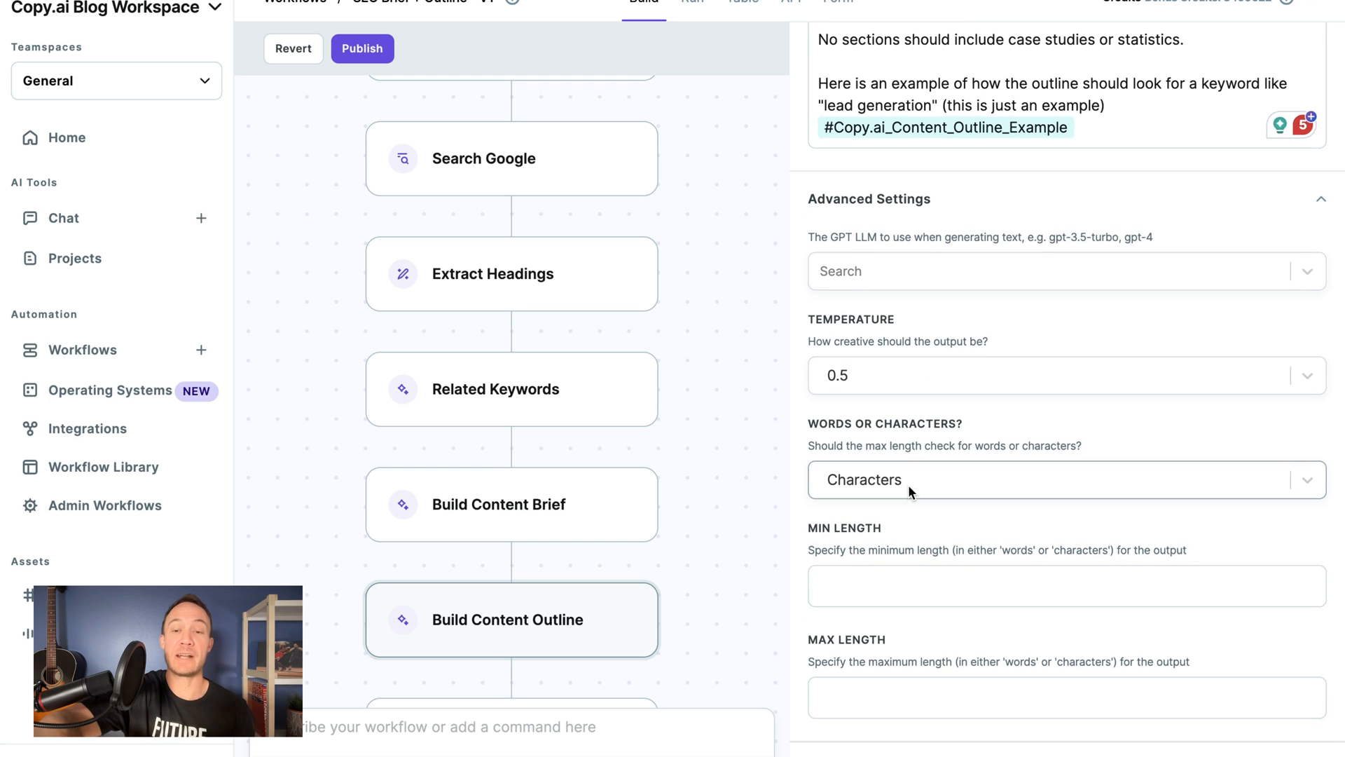
pyautogui.click(1064, 479)
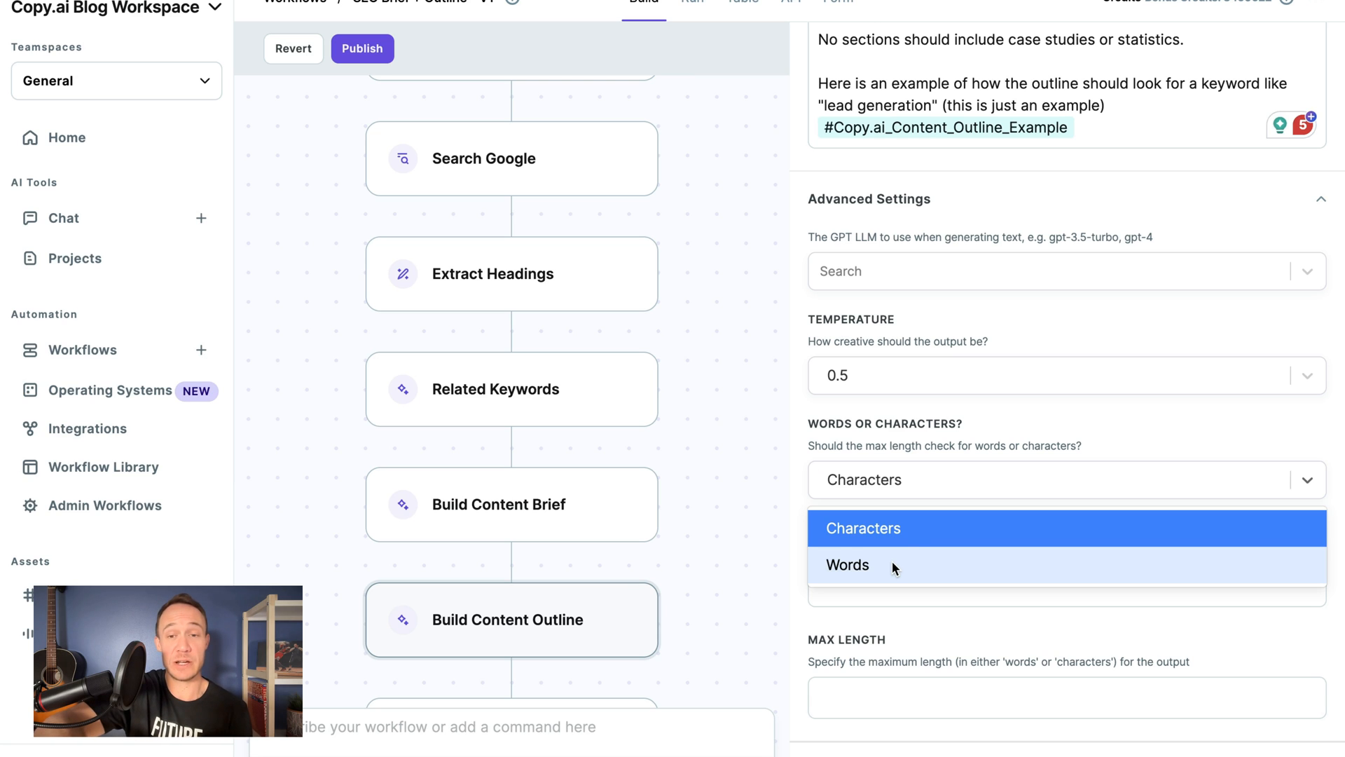
pyautogui.click(863, 528)
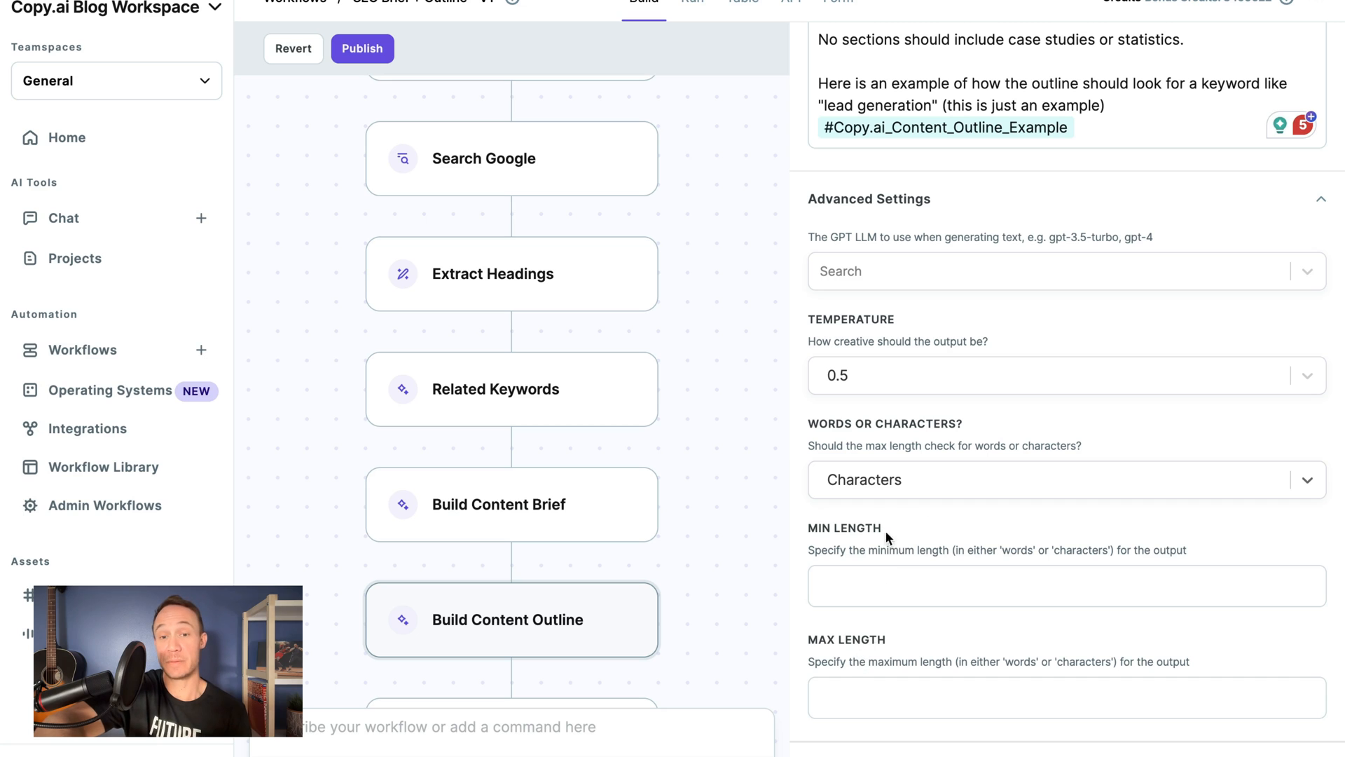
pyautogui.moveTo(917, 459)
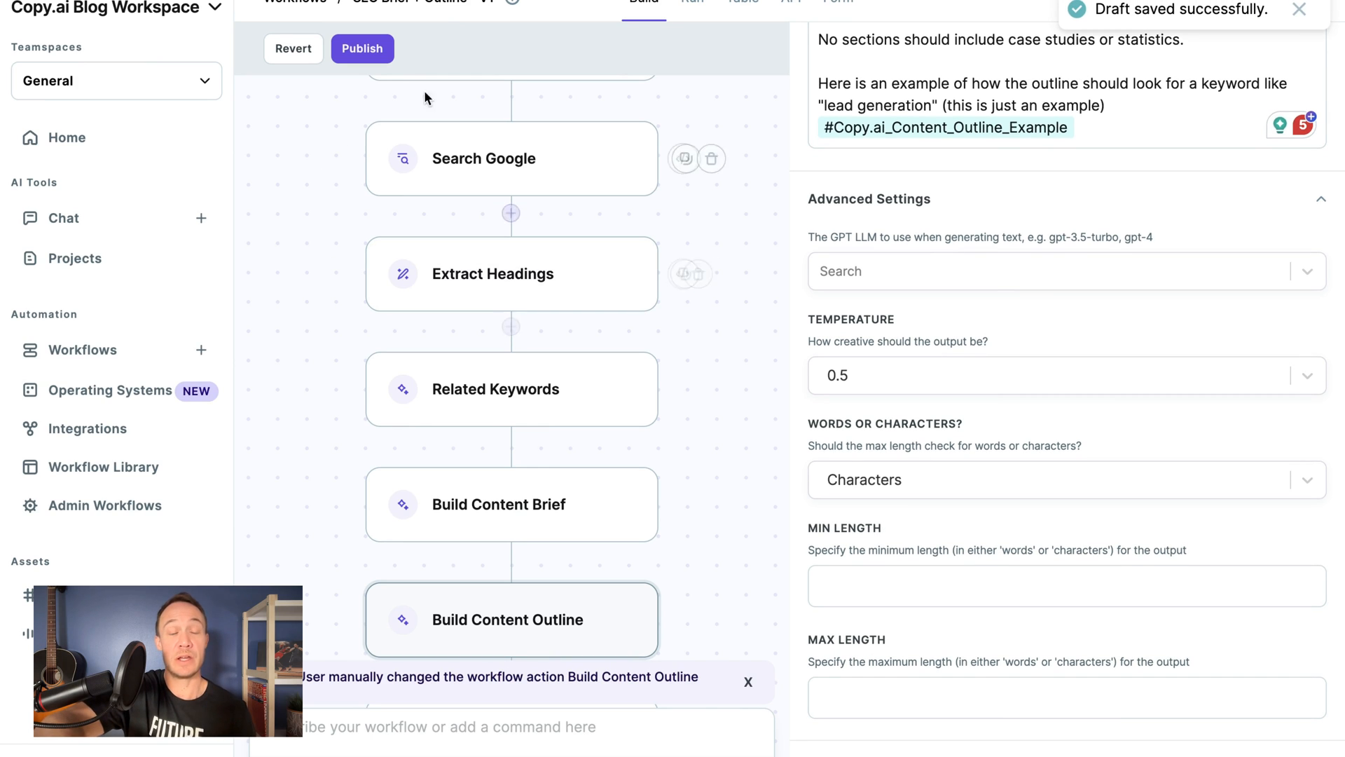
pyautogui.moveTo(672, 234)
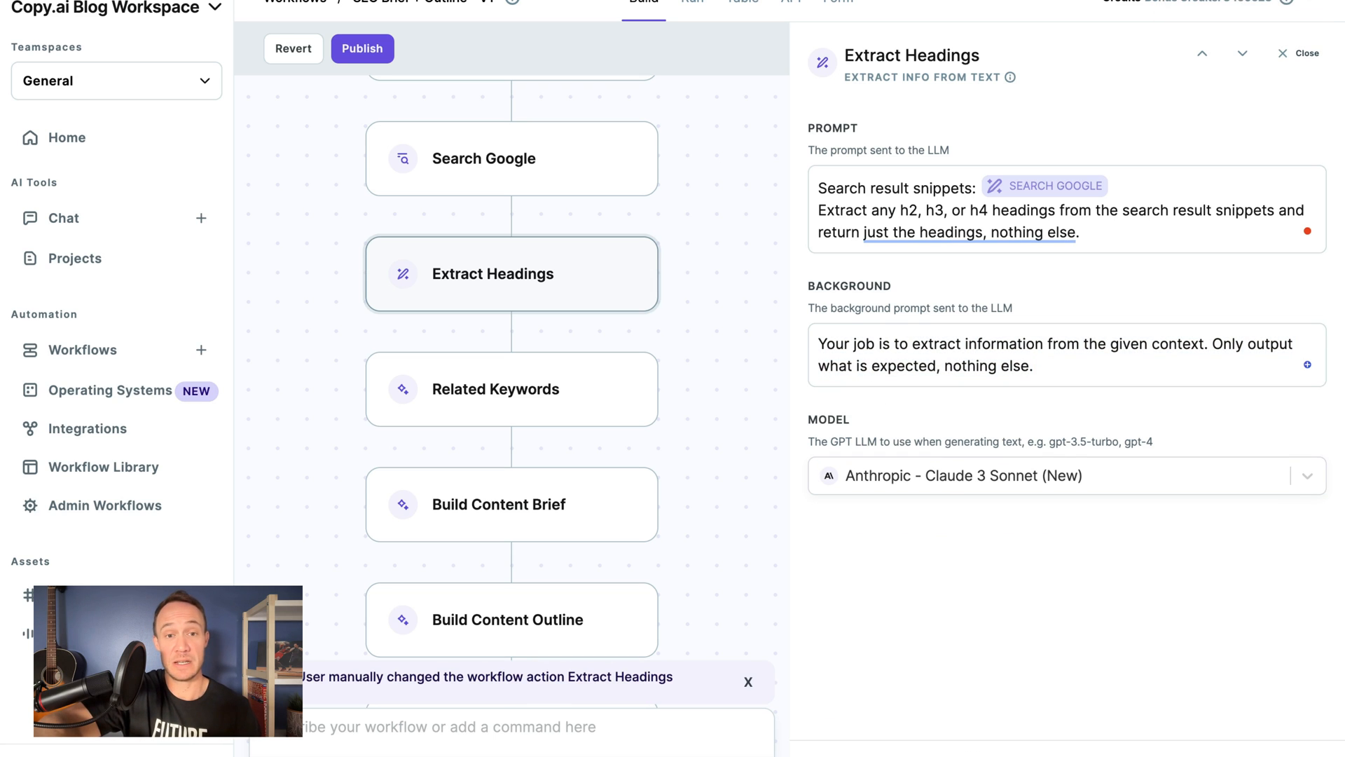
pyautogui.moveTo(984, 550)
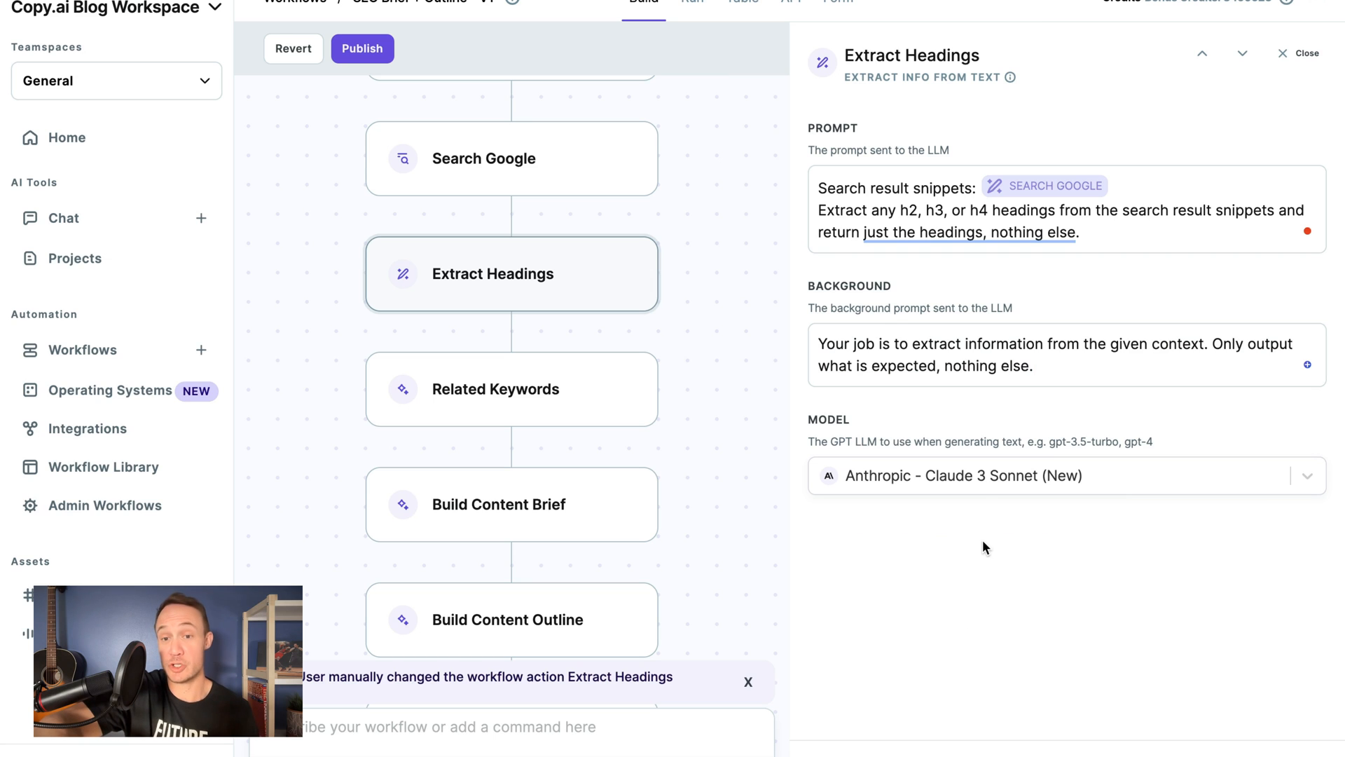
# - Save the draft and bring up the Related Keywords action's prompt and SEO-expert background
pyautogui.click(510, 390)
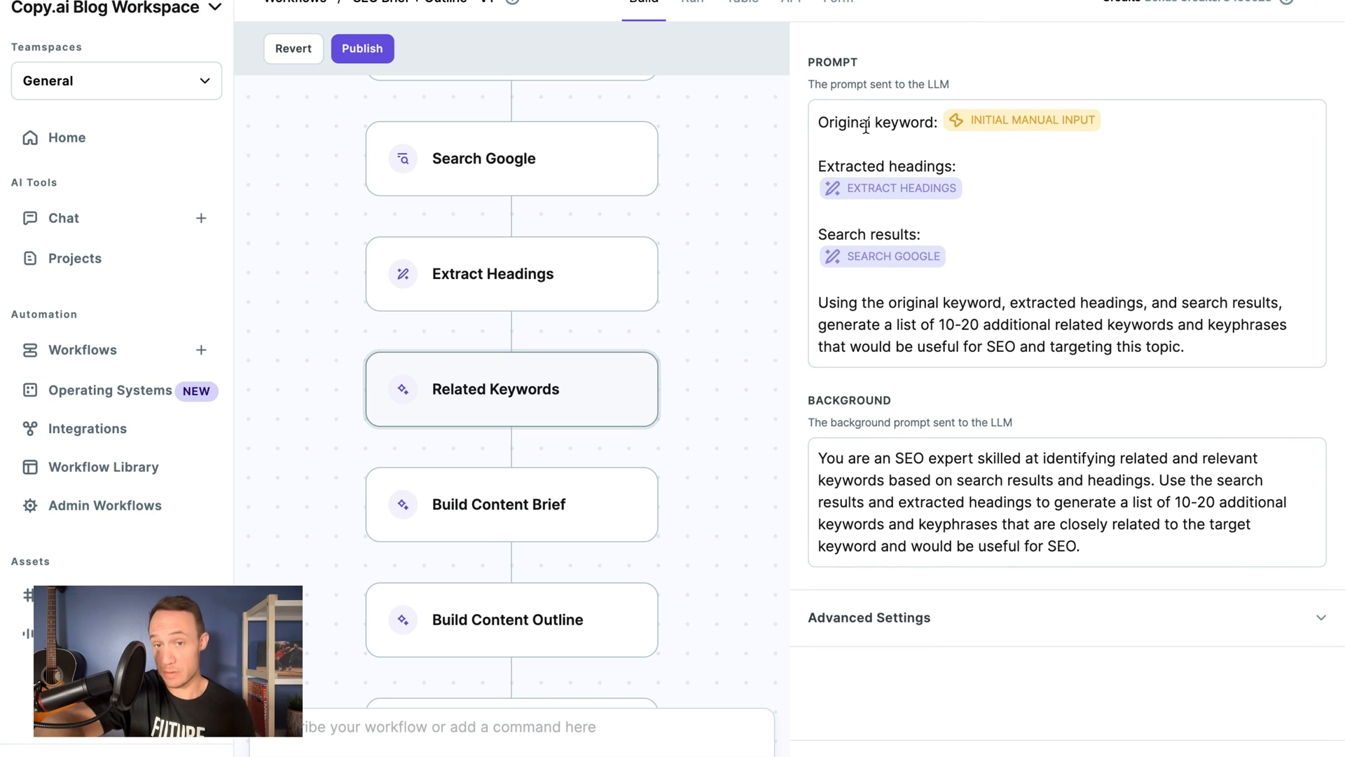
pyautogui.moveTo(1132, 353)
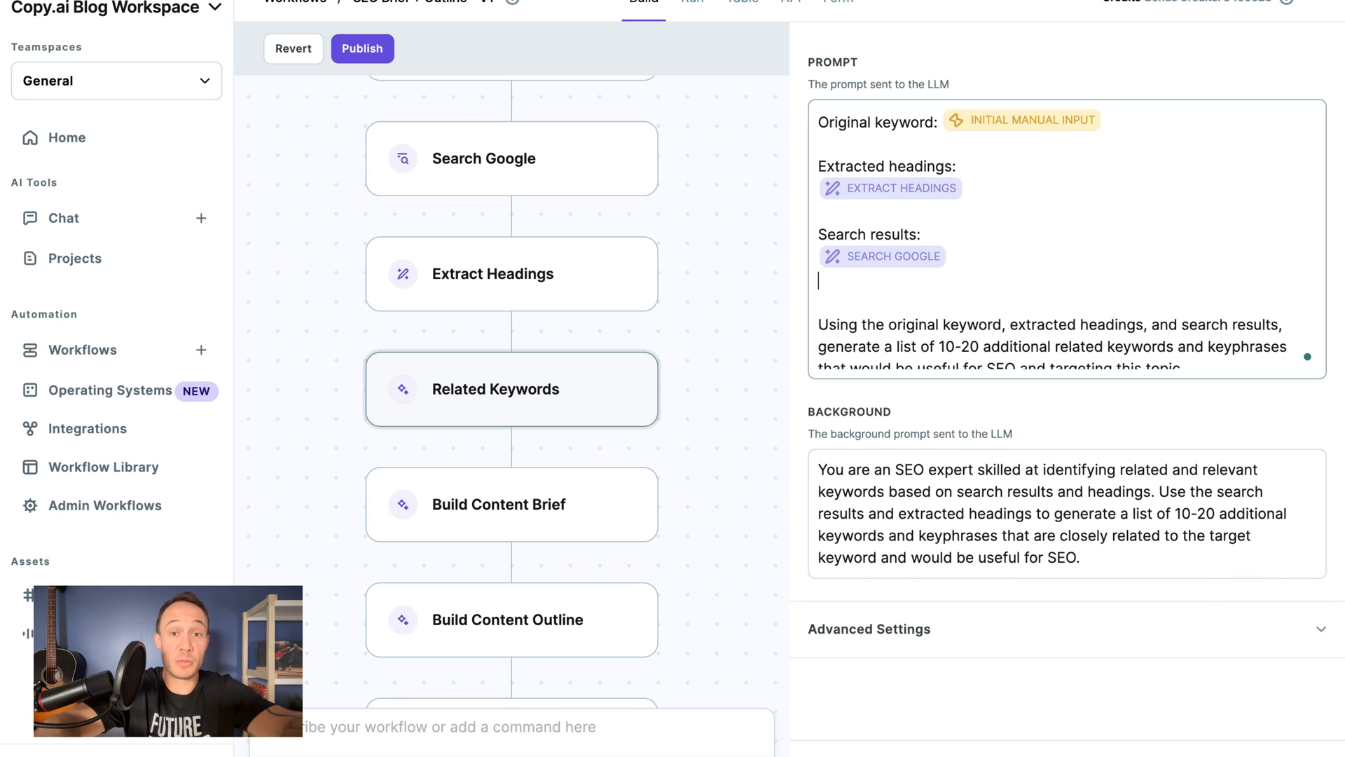
# - Start a new line under Search results in the Related Keywords prompt with the # variable list
pyautogui.write('#')
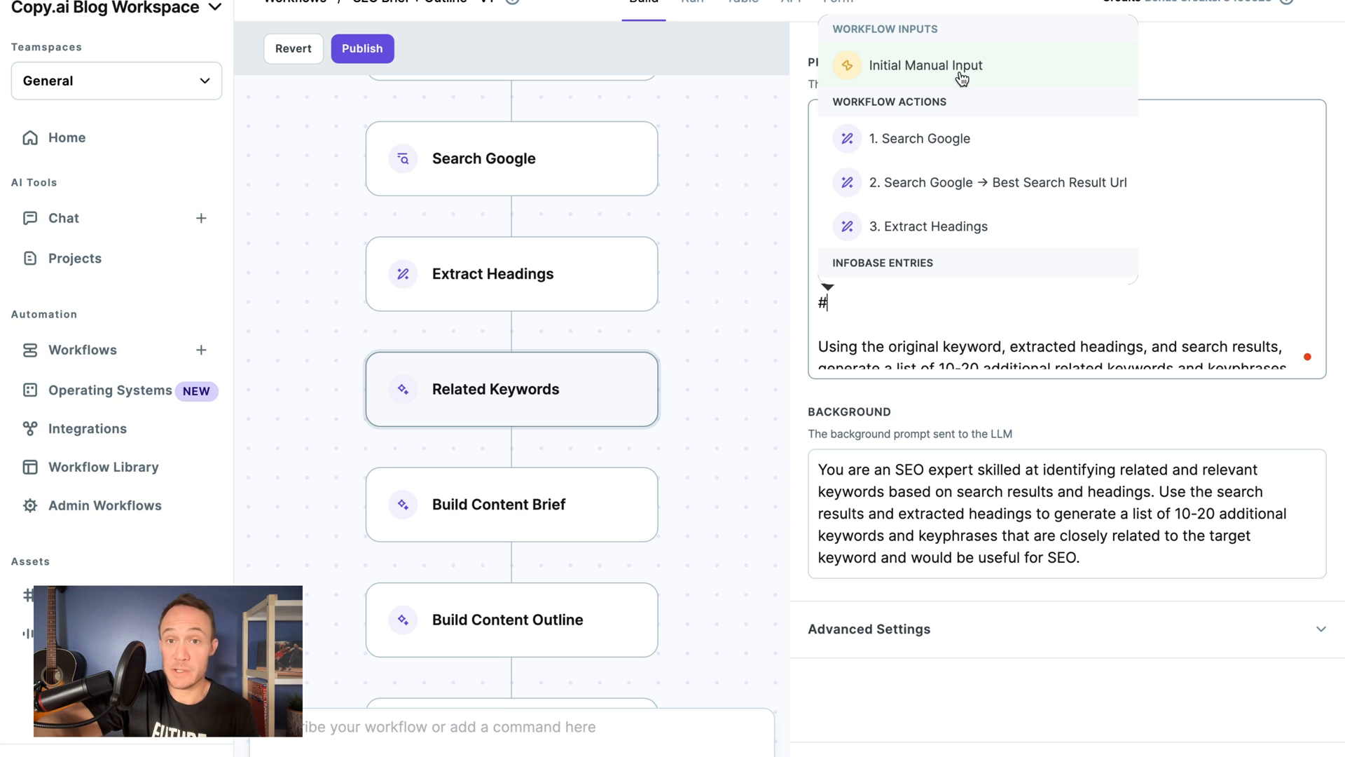
pyautogui.moveTo(932, 231)
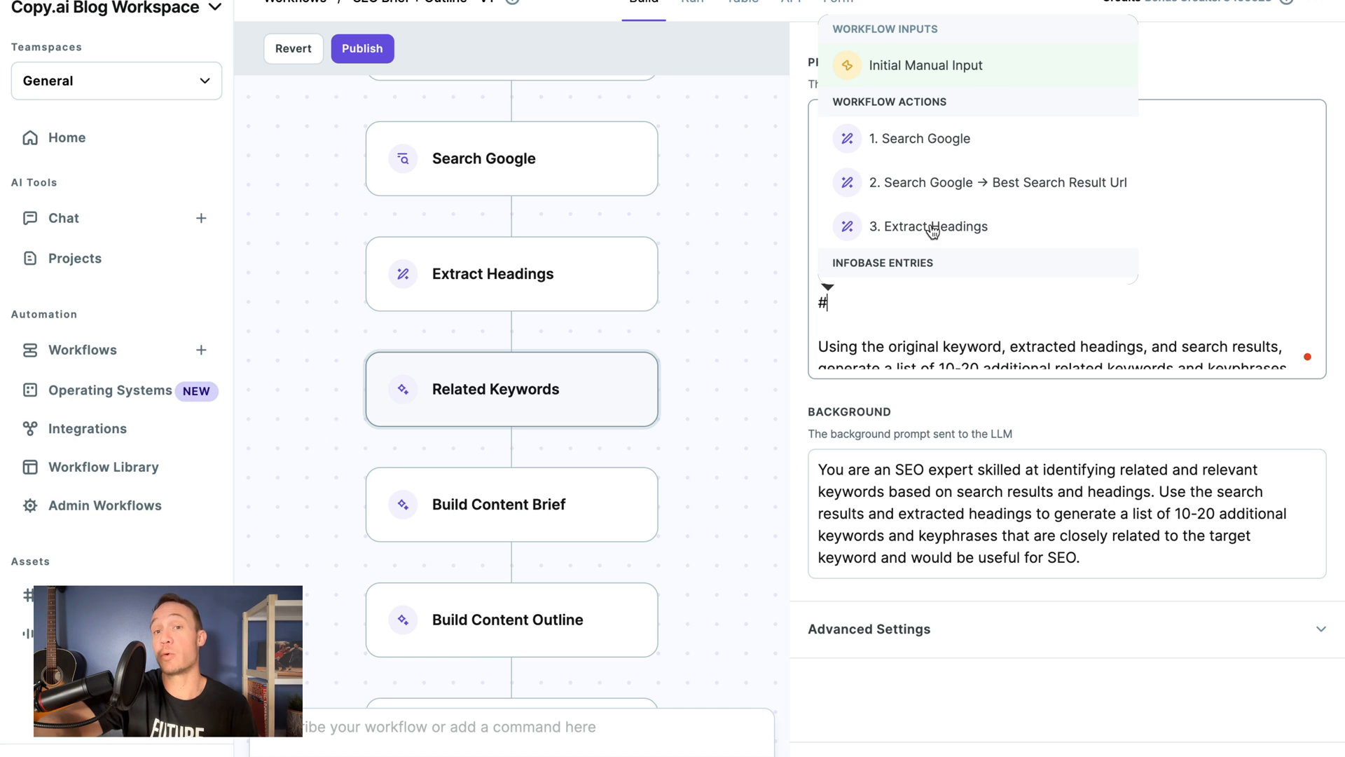